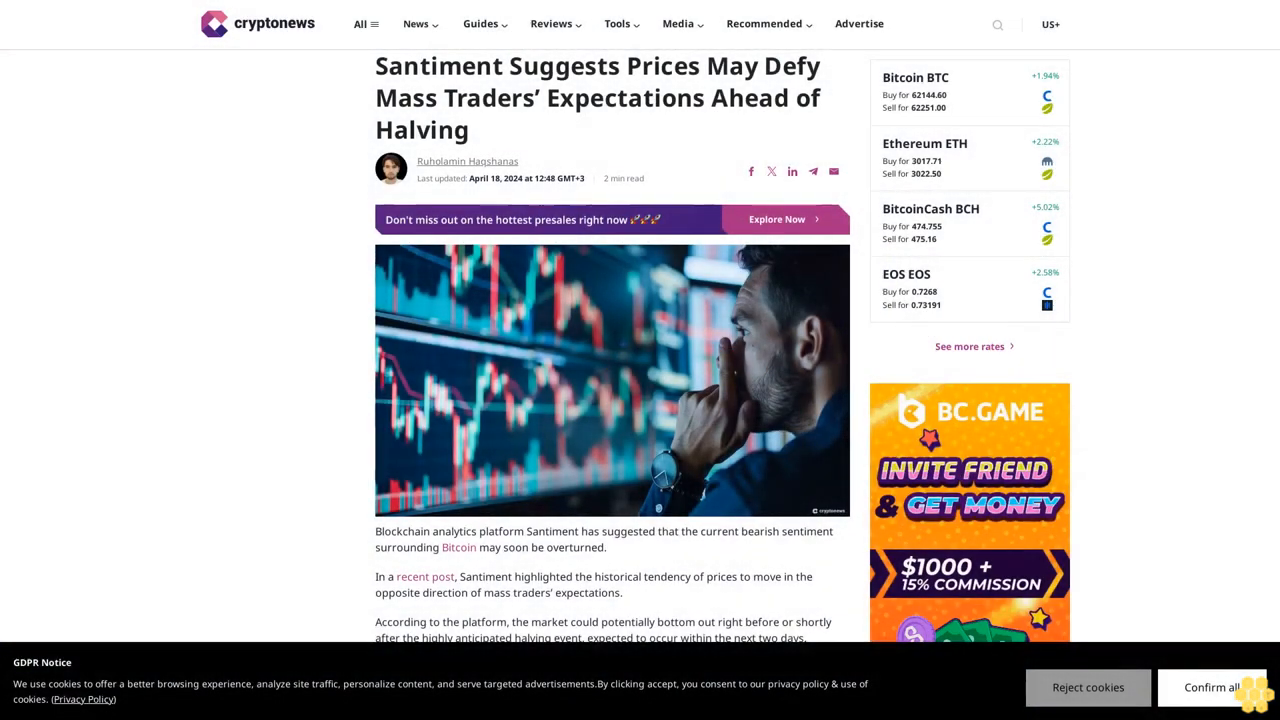
{"action": "scroll", "scroll_direction": "down", "scroll_amount": 3}
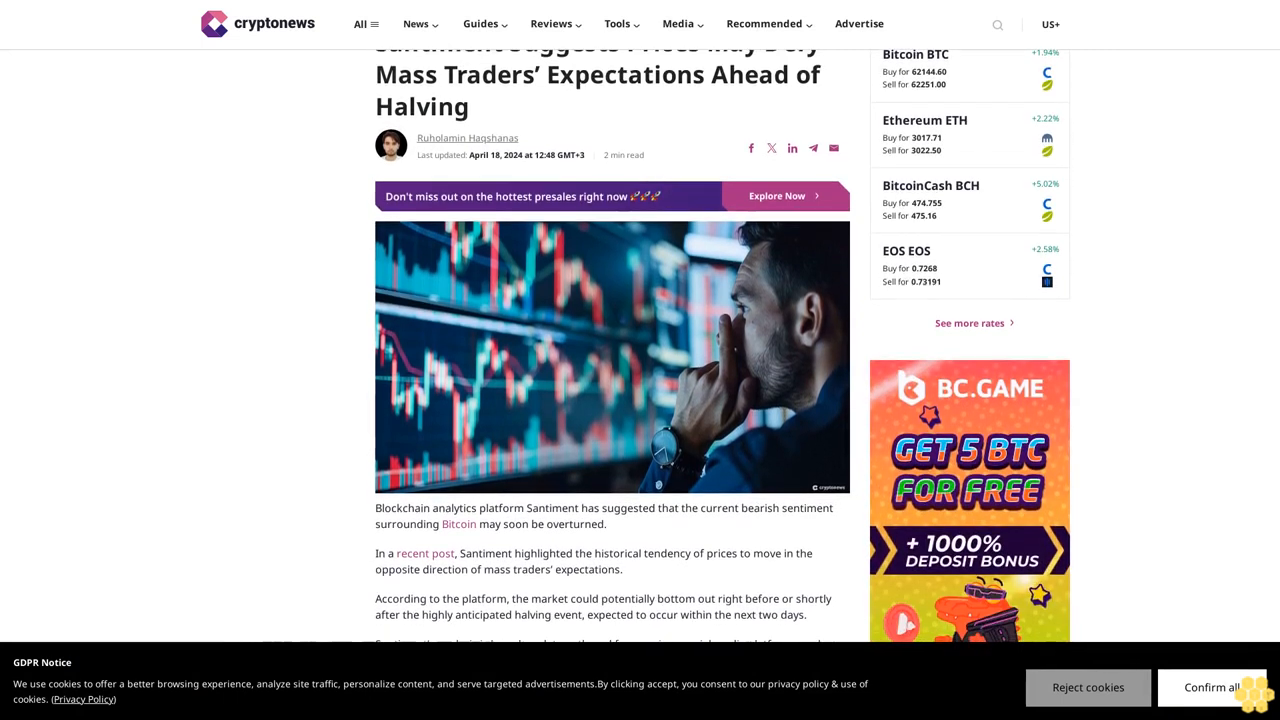
{"action": "scroll", "scroll_direction": "down", "scroll_amount": 3}
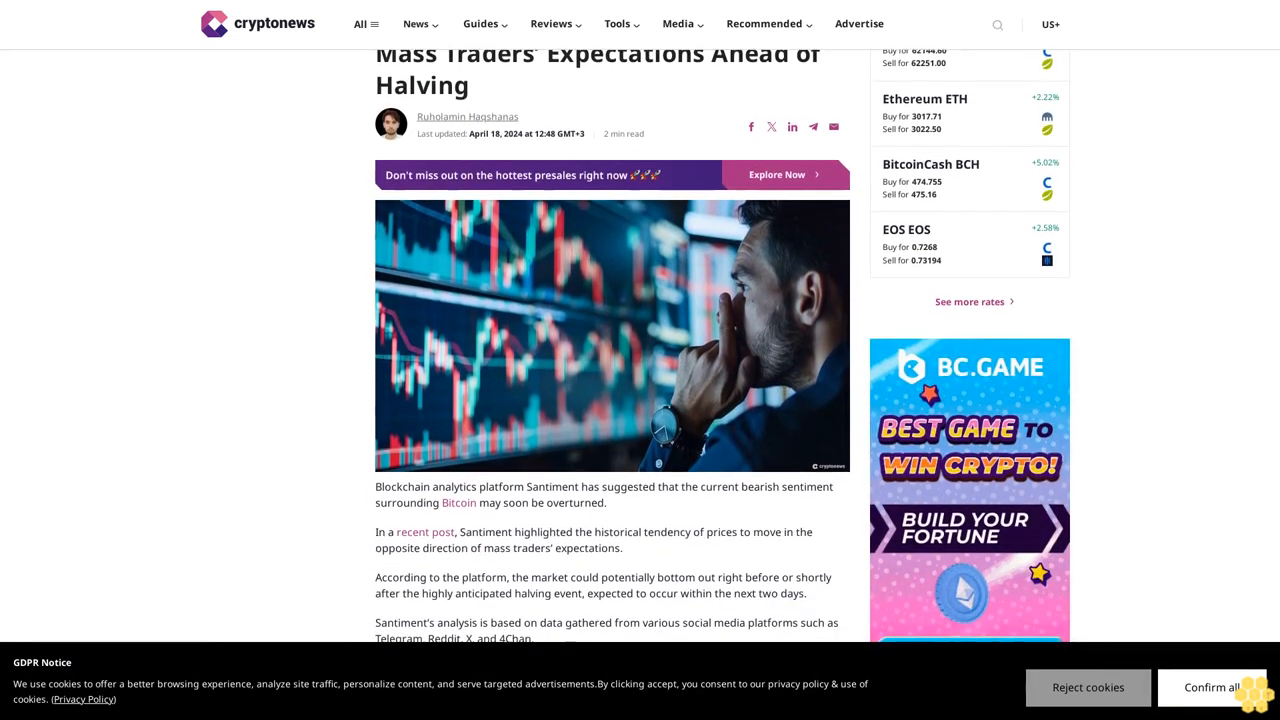
{"action": "scroll", "scroll_direction": "down", "scroll_amount": 3}
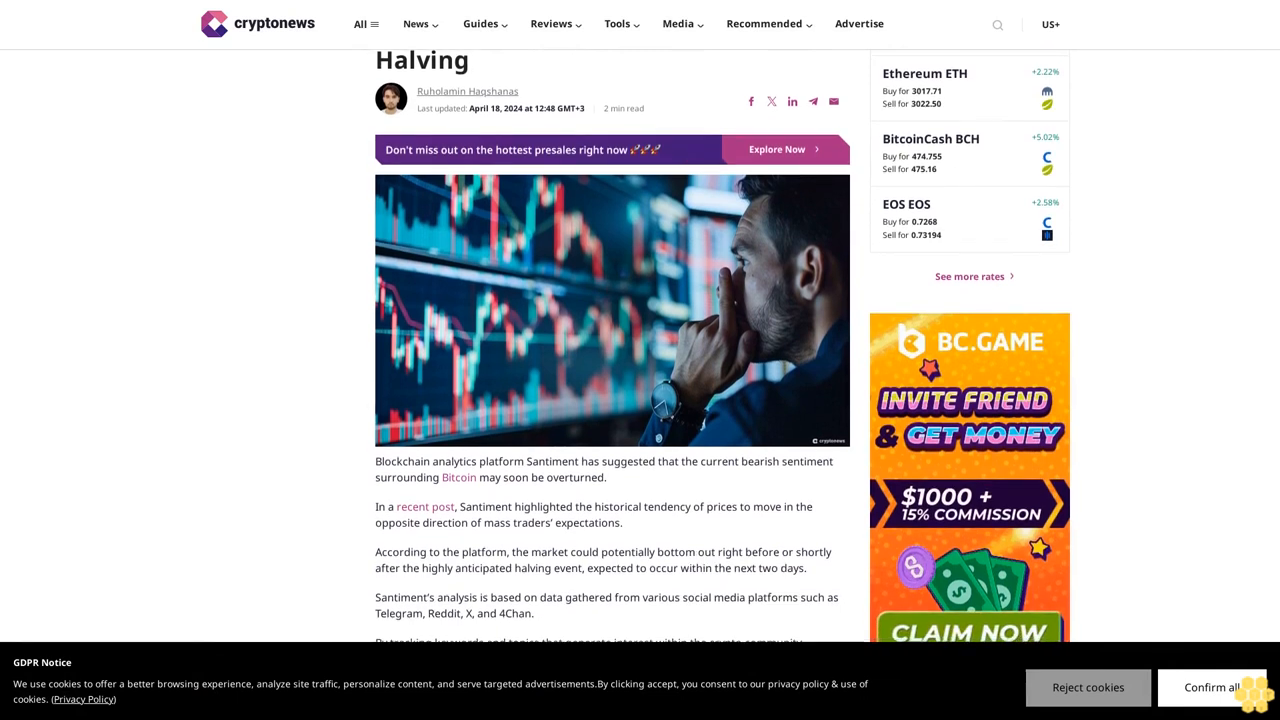
{"action": "scroll", "scroll_direction": "down", "scroll_amount": 3}
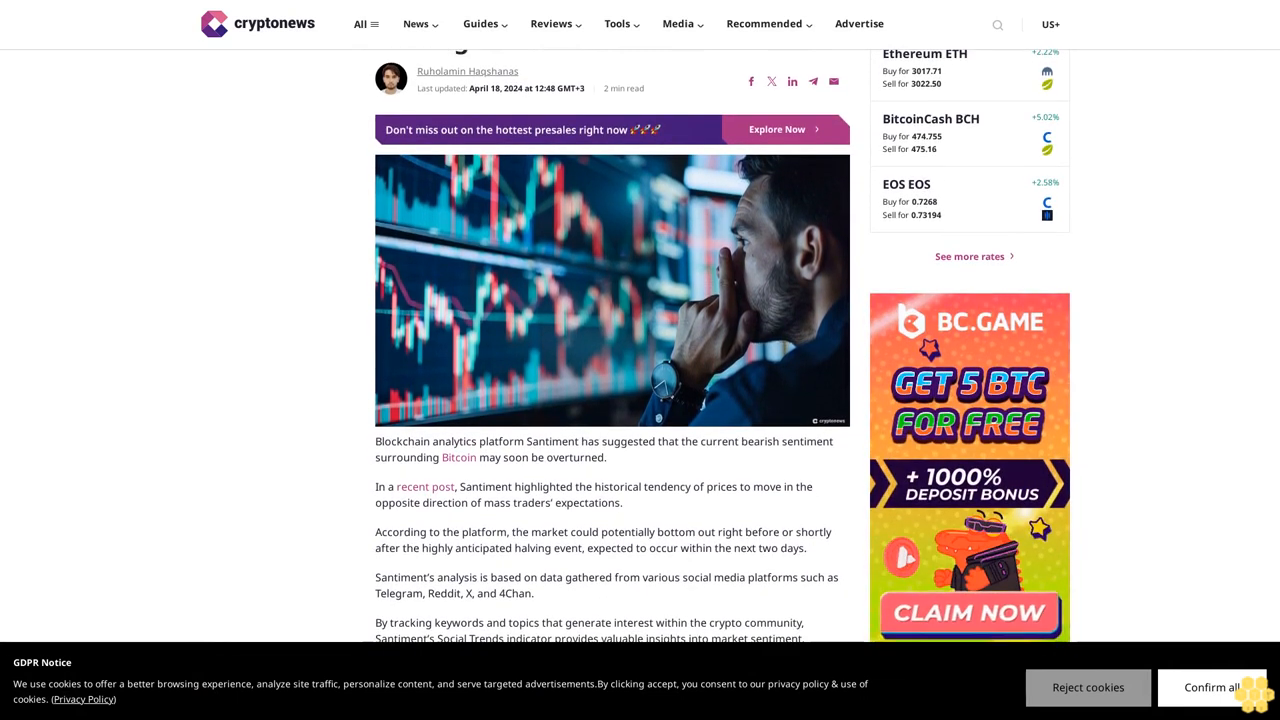
{"action": "scroll", "scroll_direction": "down", "scroll_amount": 3}
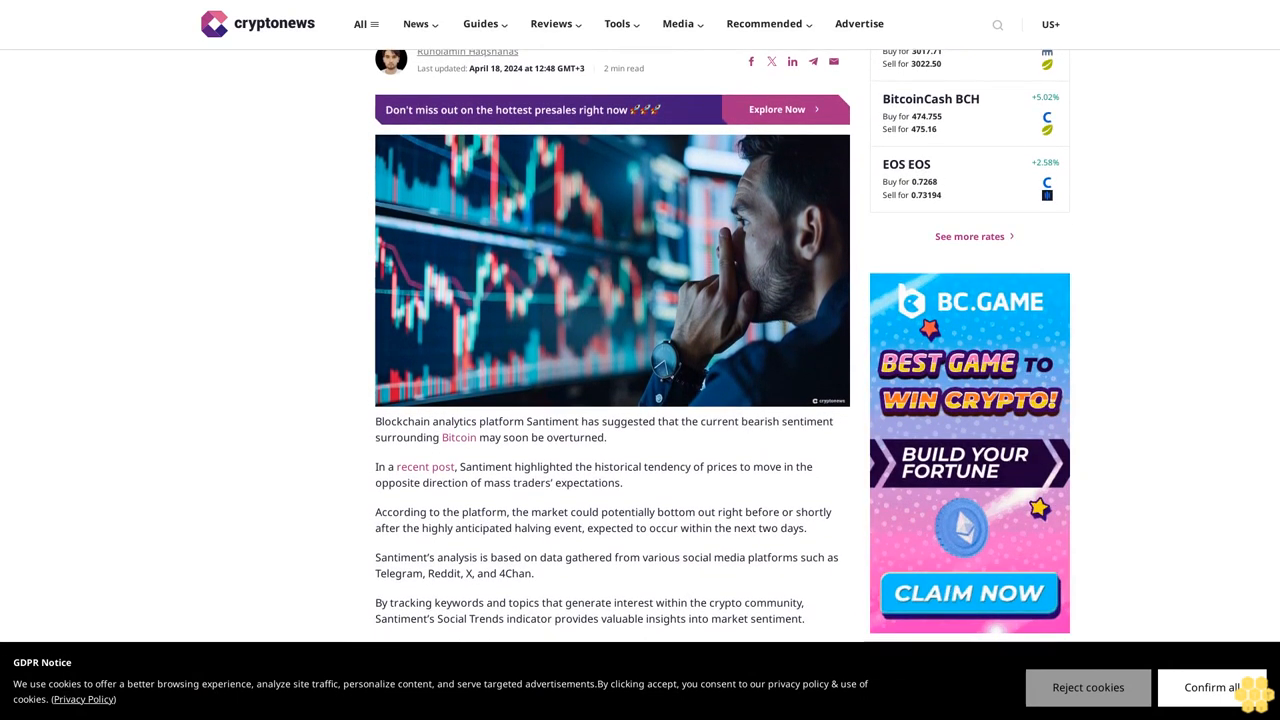
{"action": "scroll", "scroll_direction": "down", "scroll_amount": 3}
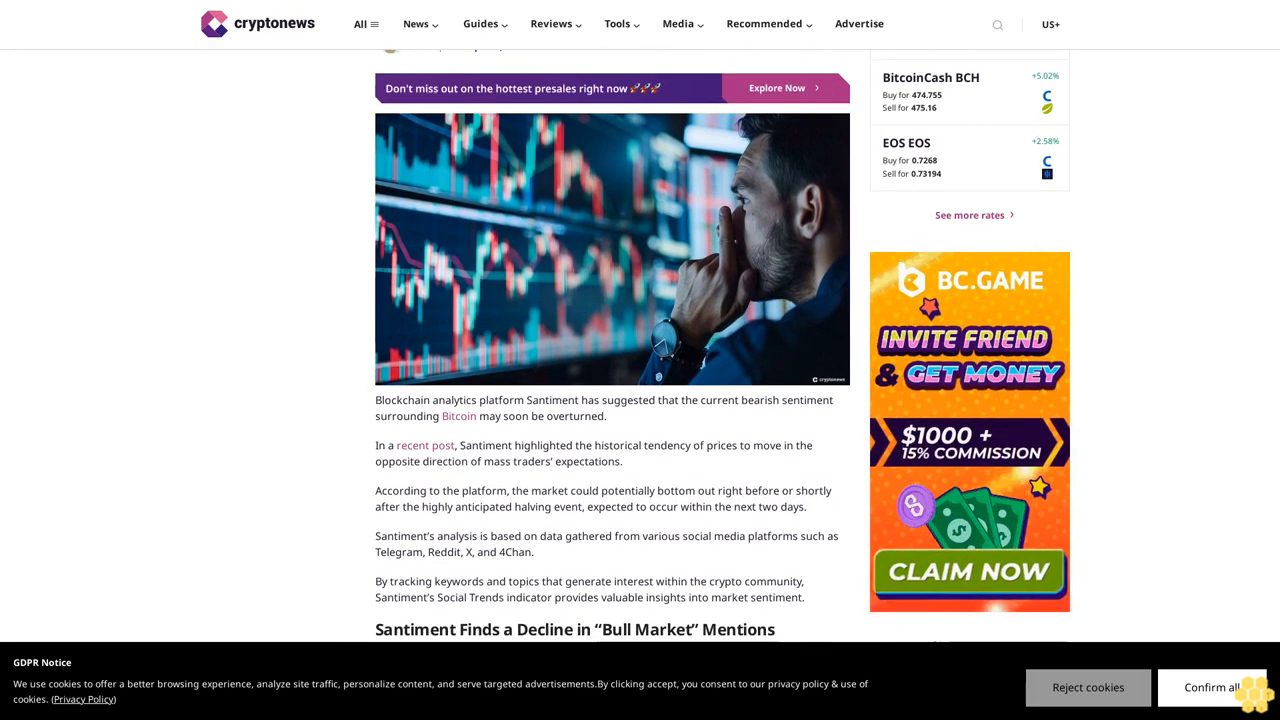
{"action": "scroll", "scroll_direction": "down", "scroll_amount": 3}
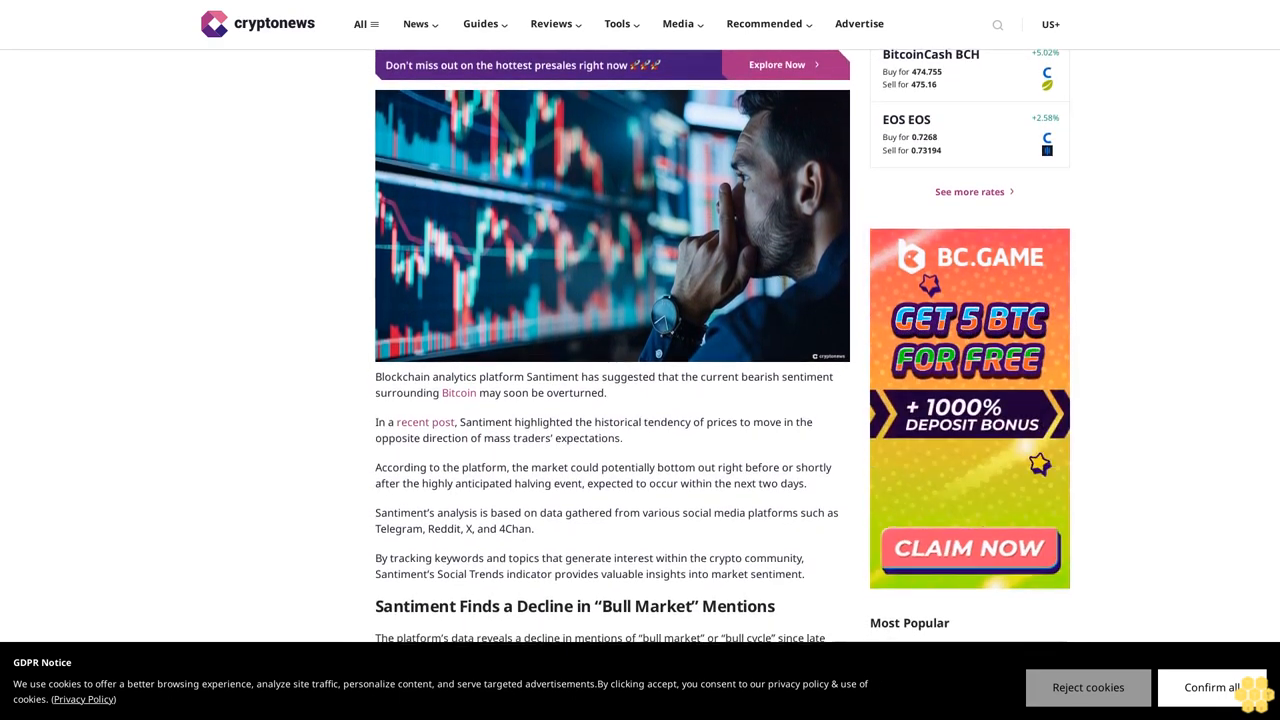
{"action": "scroll", "scroll_direction": "down", "scroll_amount": 3}
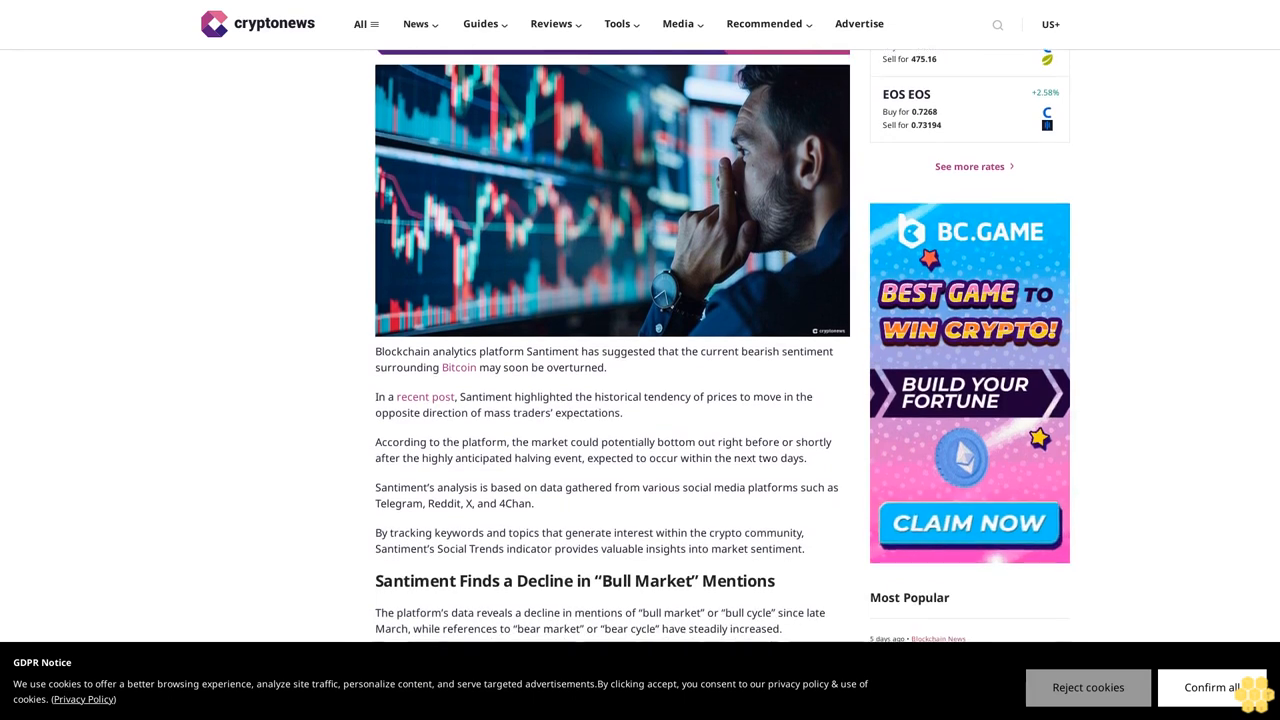
{"action": "scroll", "scroll_direction": "down", "scroll_amount": 3}
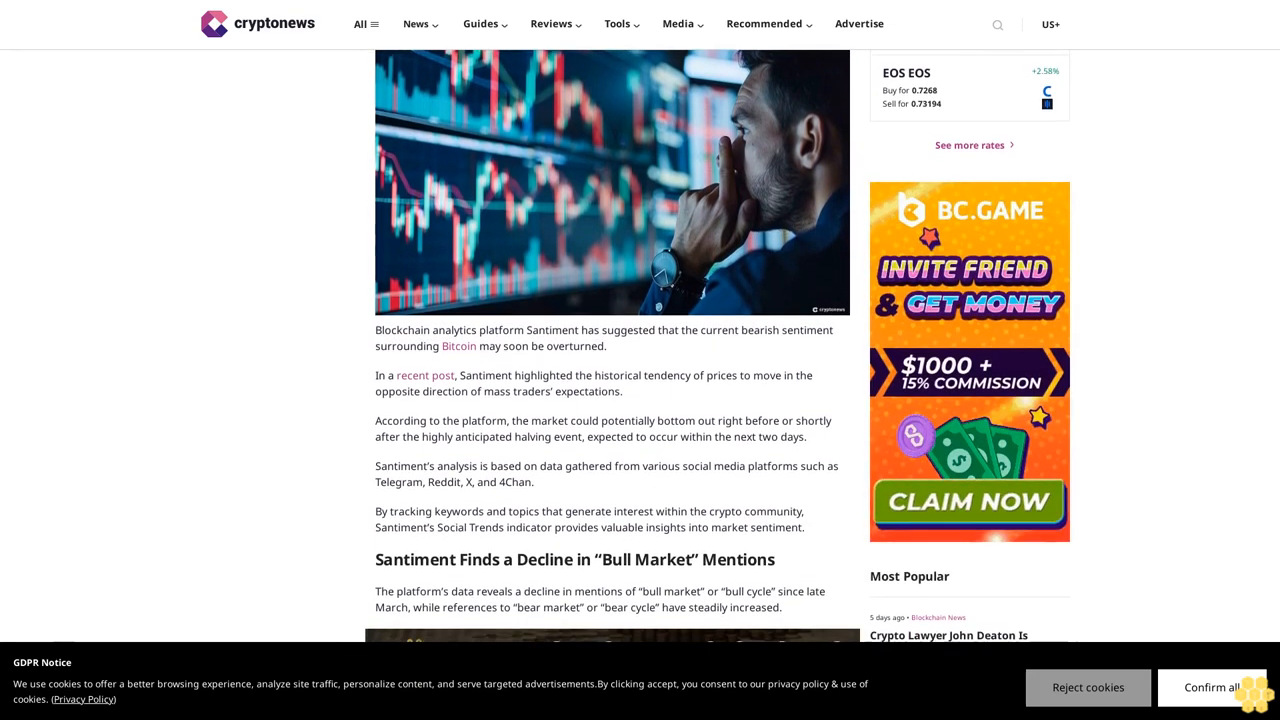
{"action": "scroll", "scroll_direction": "down", "scroll_amount": 3}
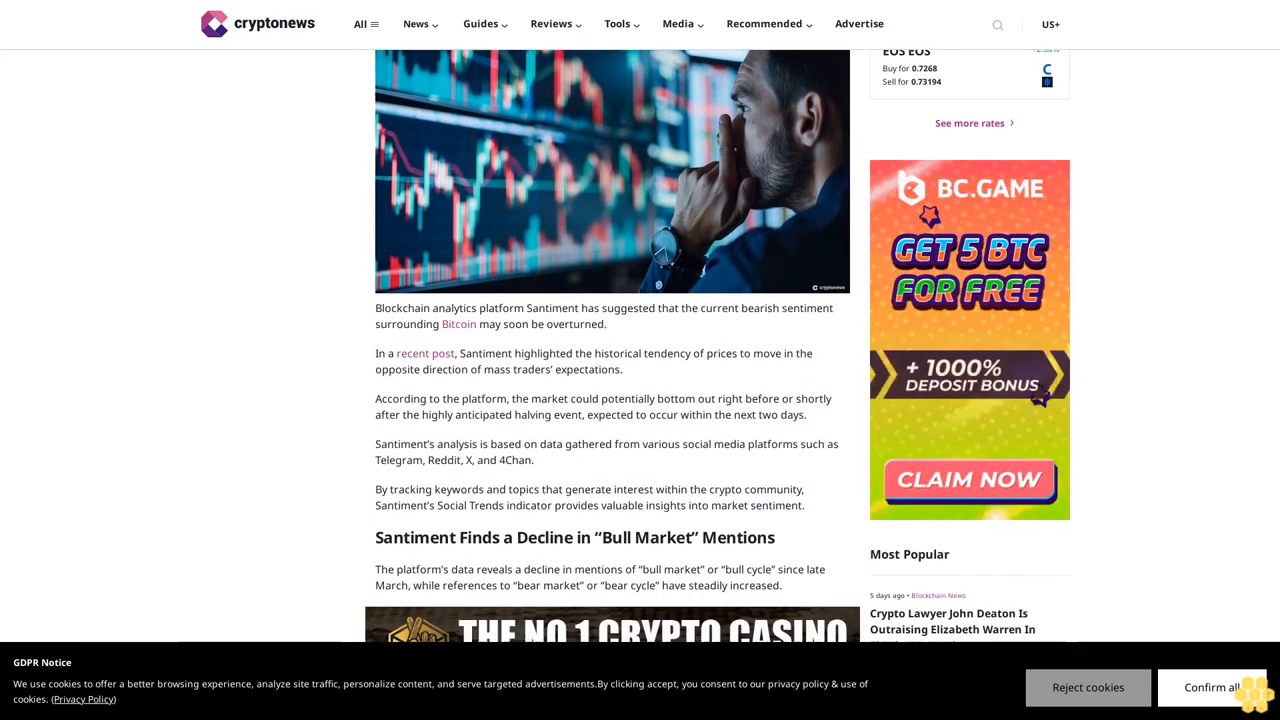
{"action": "scroll", "scroll_direction": "down", "scroll_amount": 3}
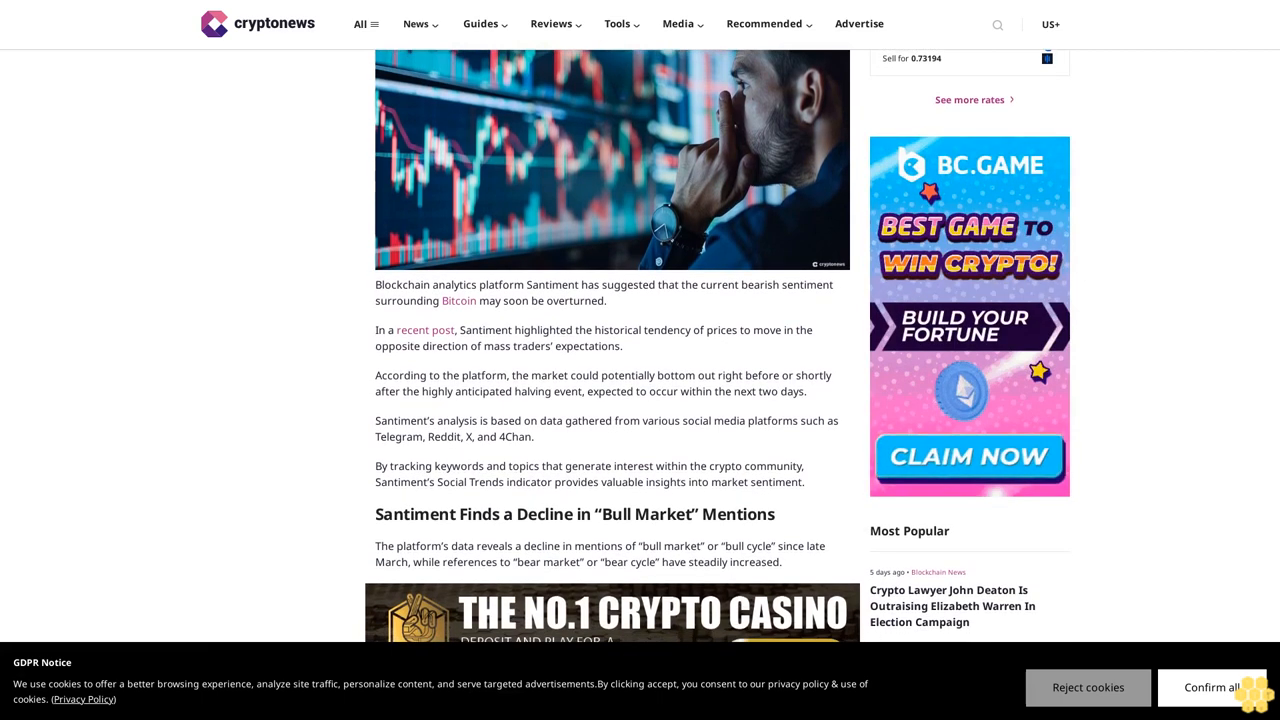
{"action": "scroll", "scroll_direction": "down", "scroll_amount": 3}
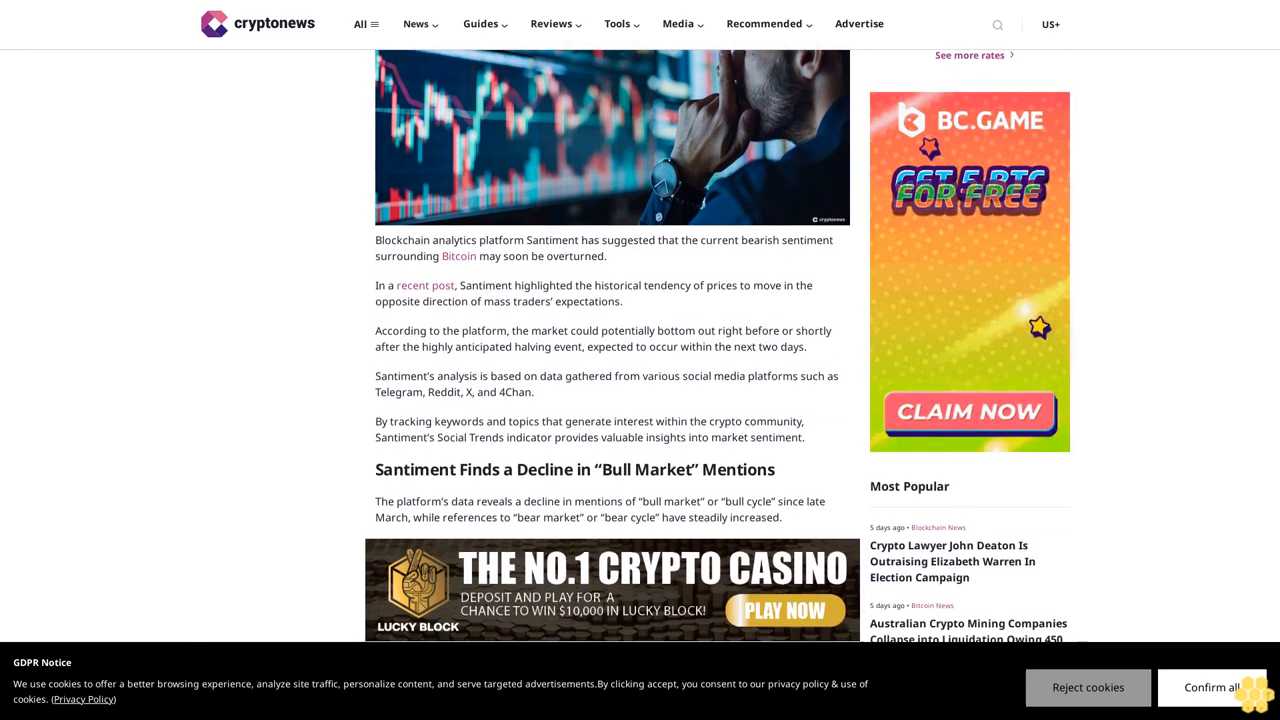
{"action": "scroll", "scroll_direction": "down", "scroll_amount": 3}
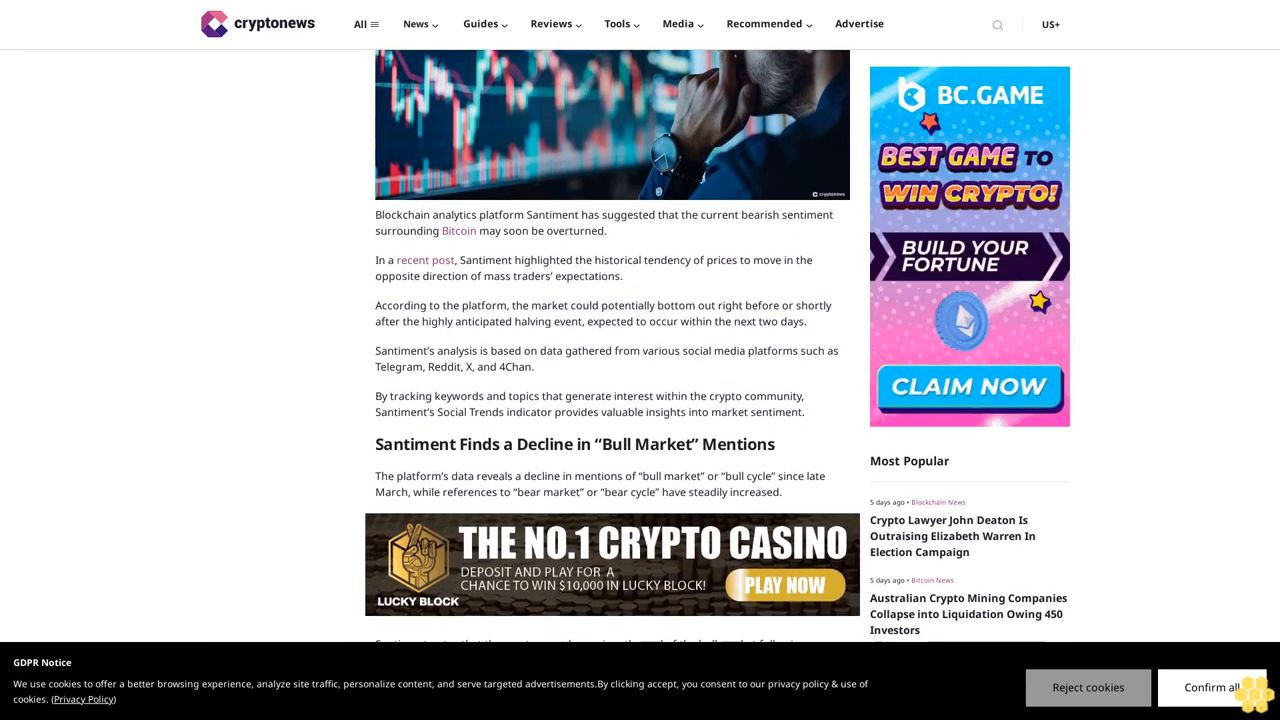
{"action": "scroll", "scroll_direction": "down", "scroll_amount": 3}
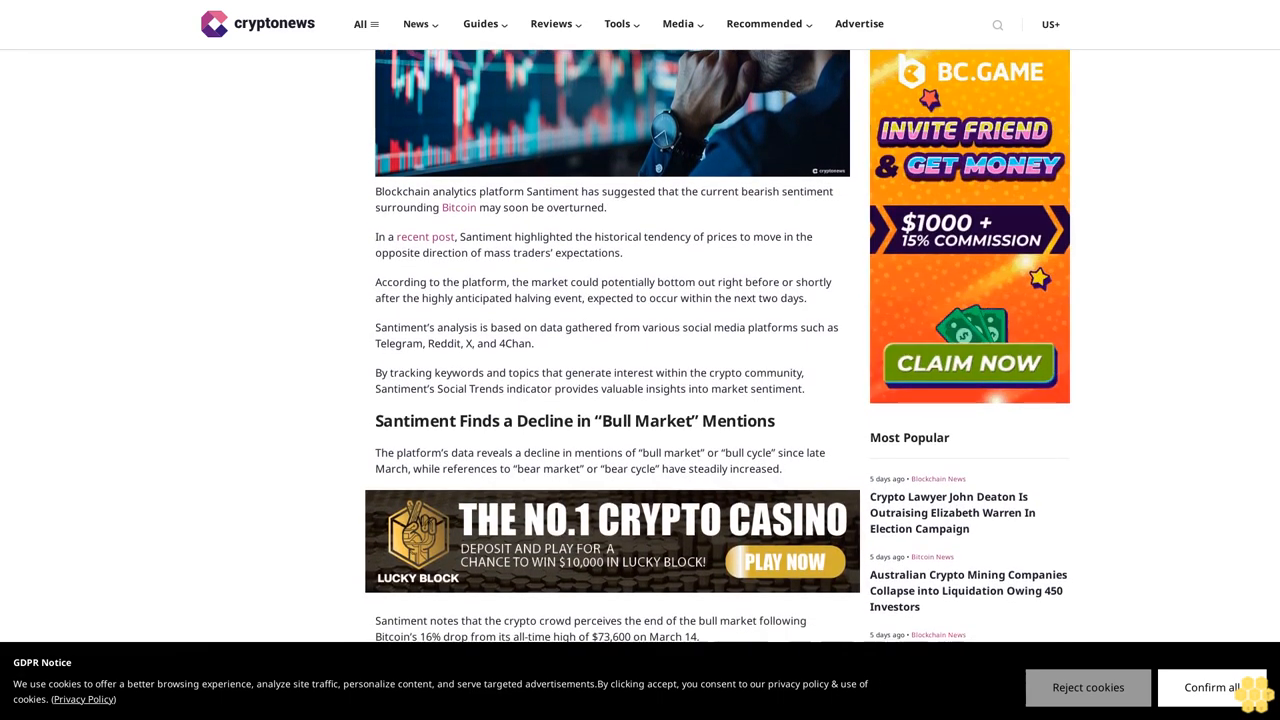
{"action": "scroll", "scroll_direction": "down", "scroll_amount": 3}
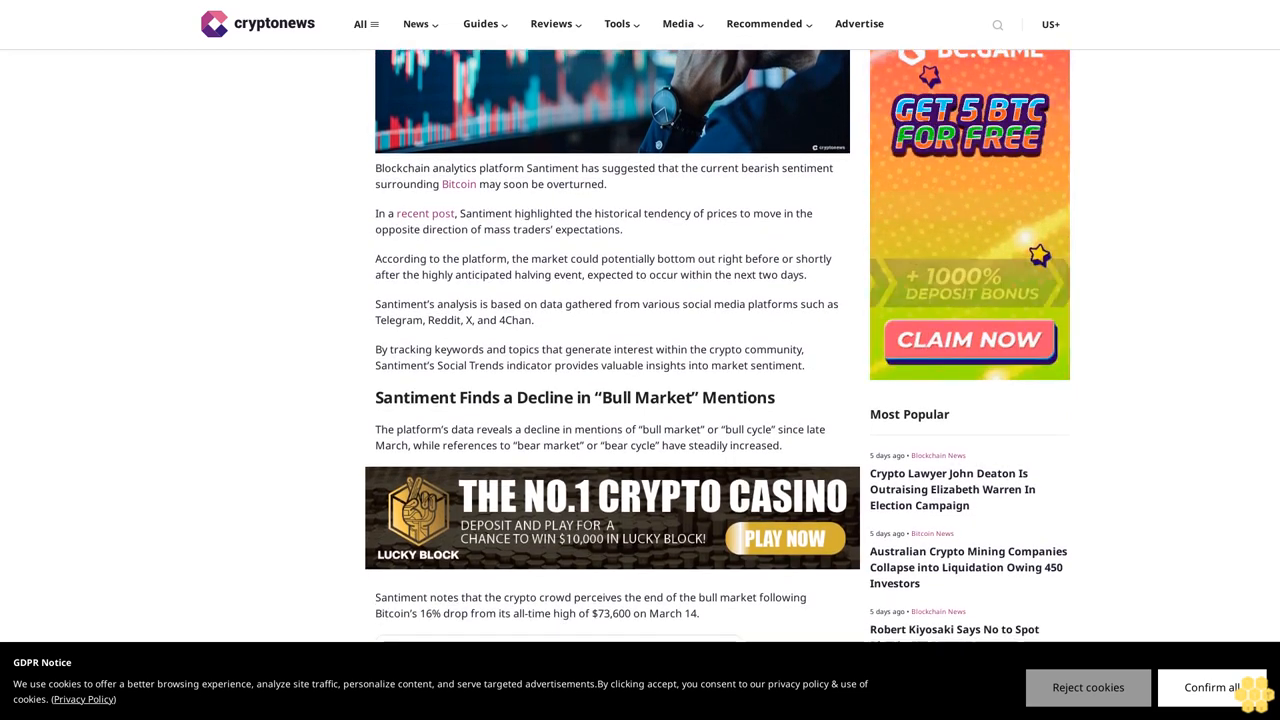
{"action": "scroll", "scroll_direction": "down", "scroll_amount": 3}
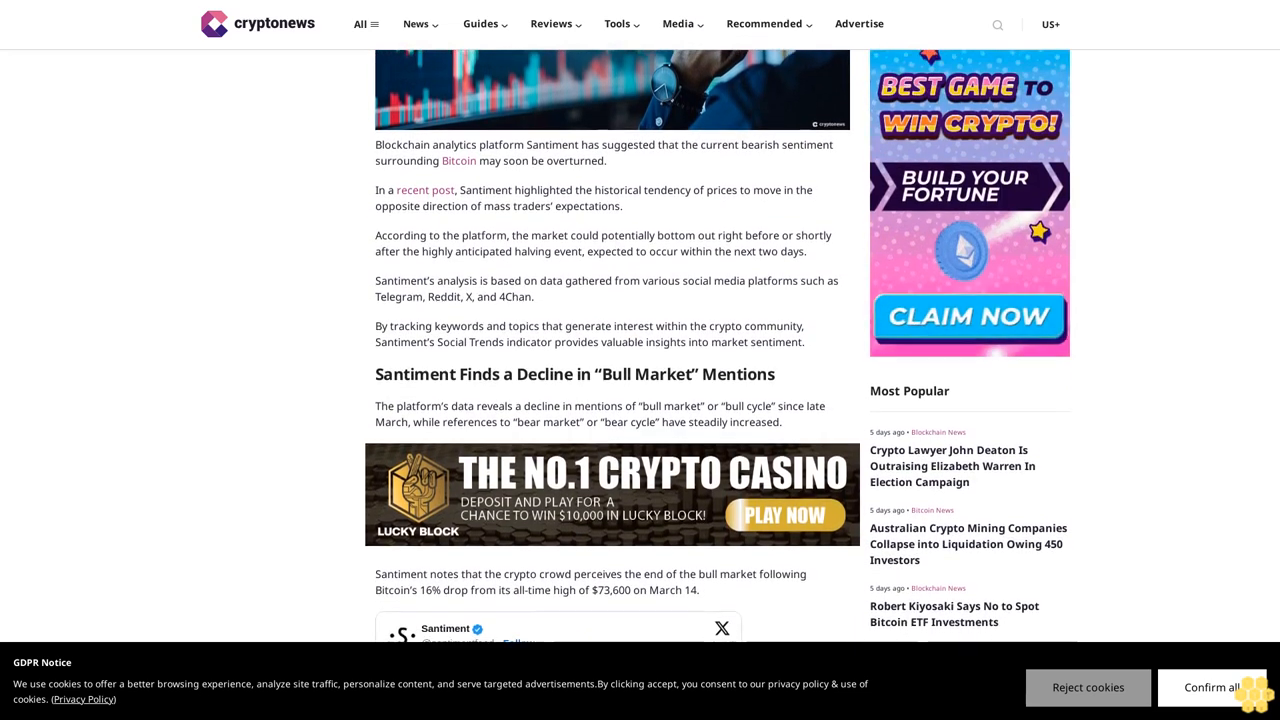
{"action": "scroll", "scroll_direction": "down", "scroll_amount": 3}
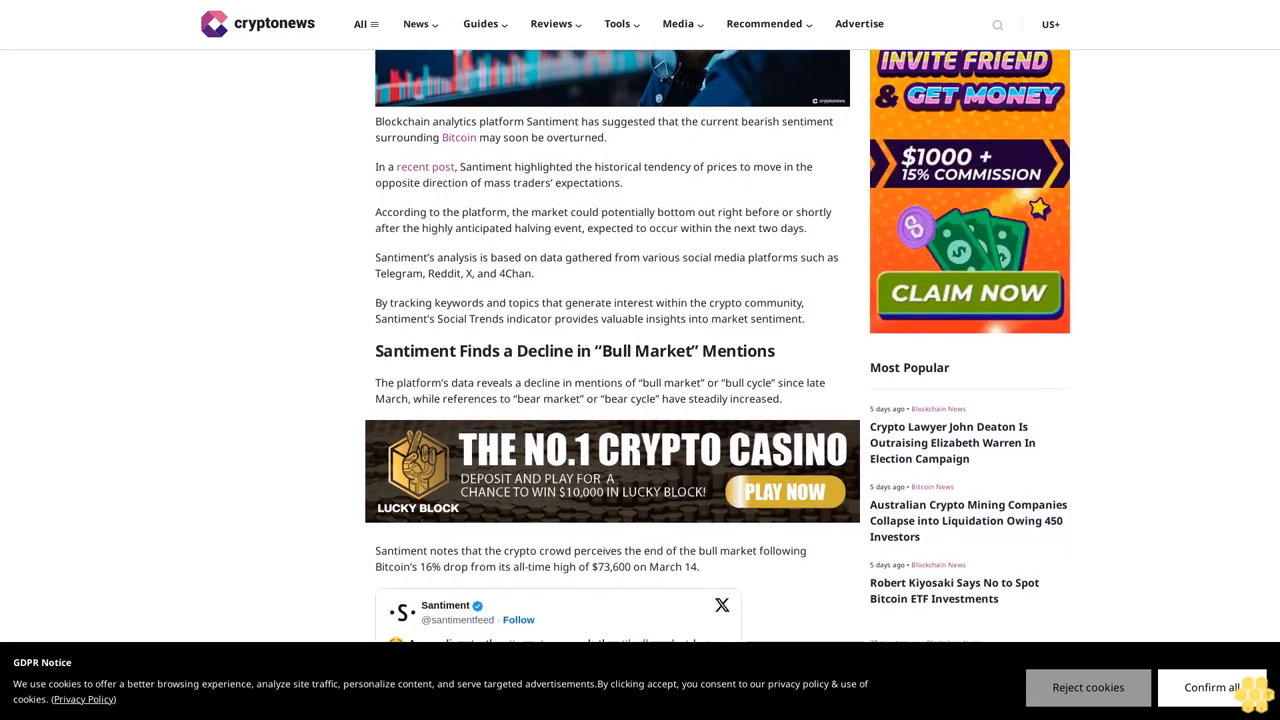
{"action": "scroll", "scroll_direction": "down", "scroll_amount": 3}
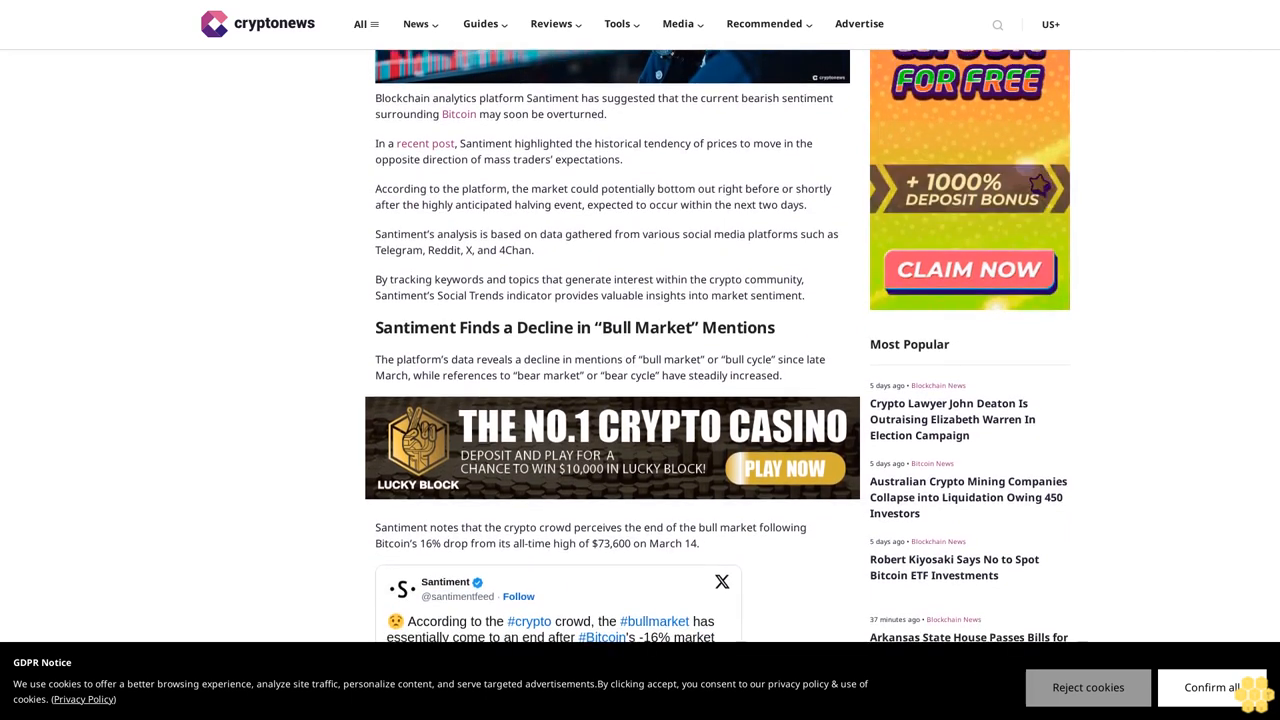
{"action": "scroll", "scroll_direction": "down", "scroll_amount": 3}
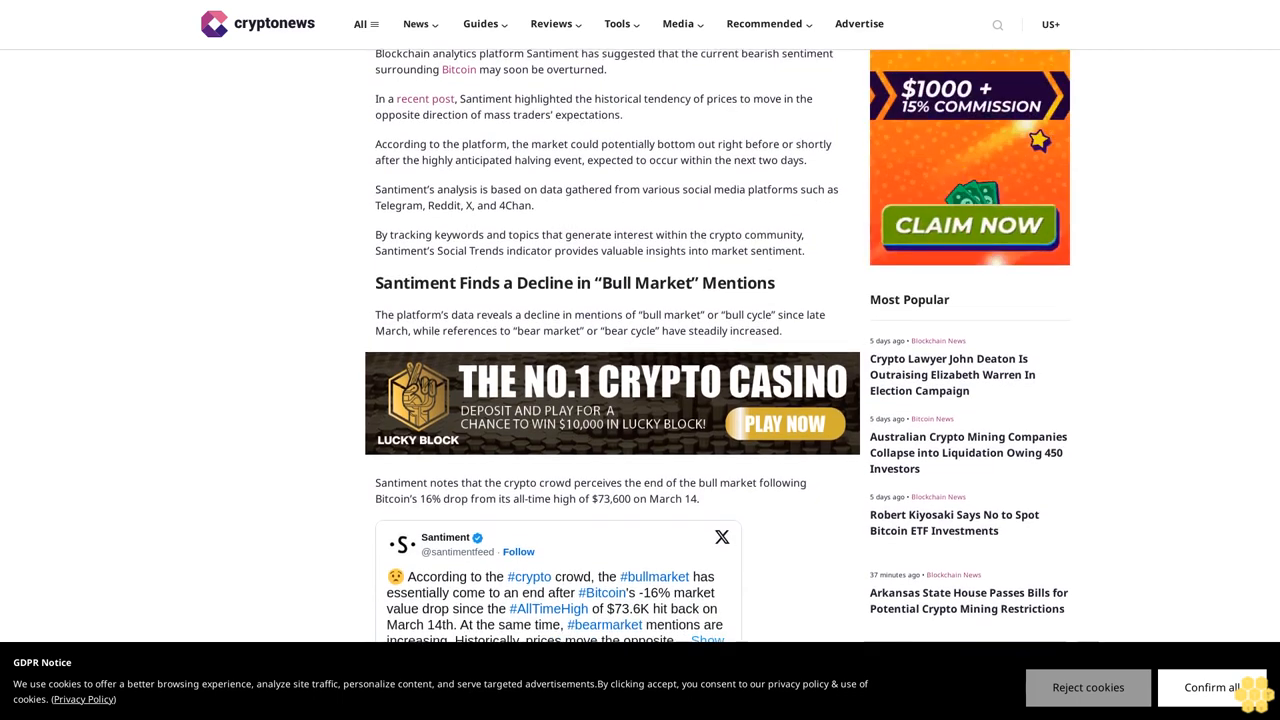
{"action": "scroll", "scroll_direction": "down", "scroll_amount": 3}
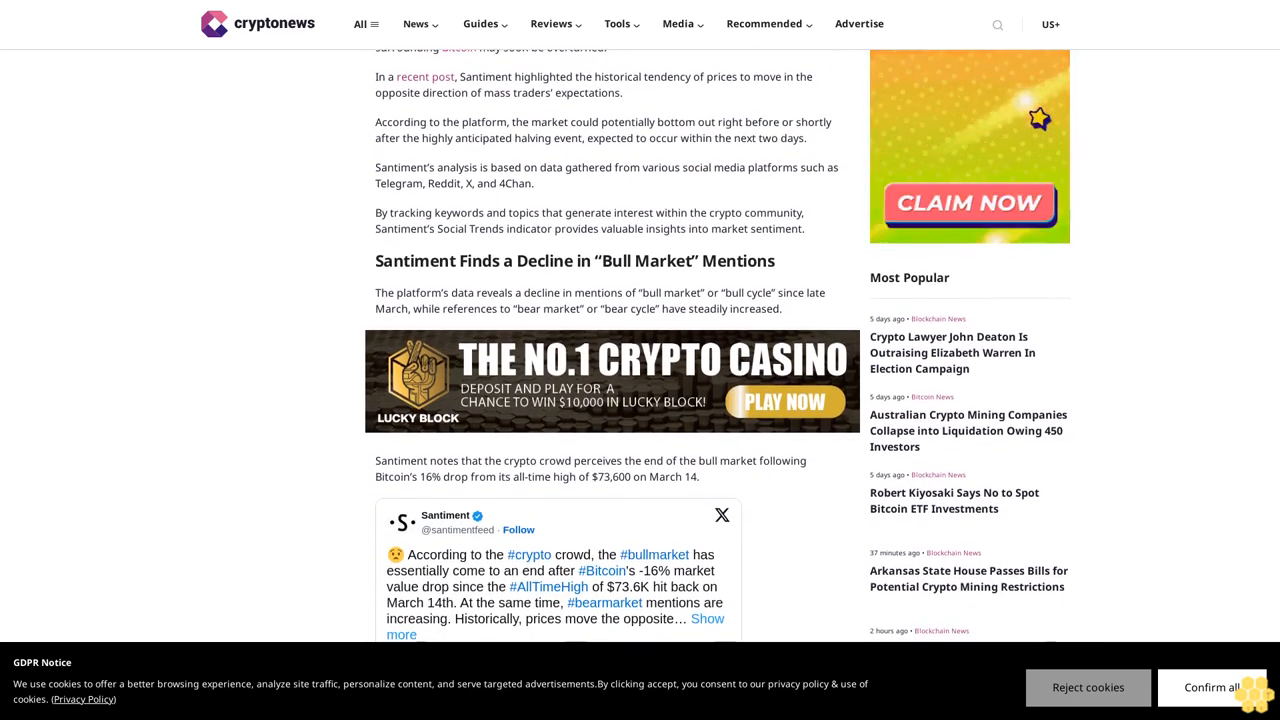
{"action": "scroll", "scroll_direction": "down", "scroll_amount": 3}
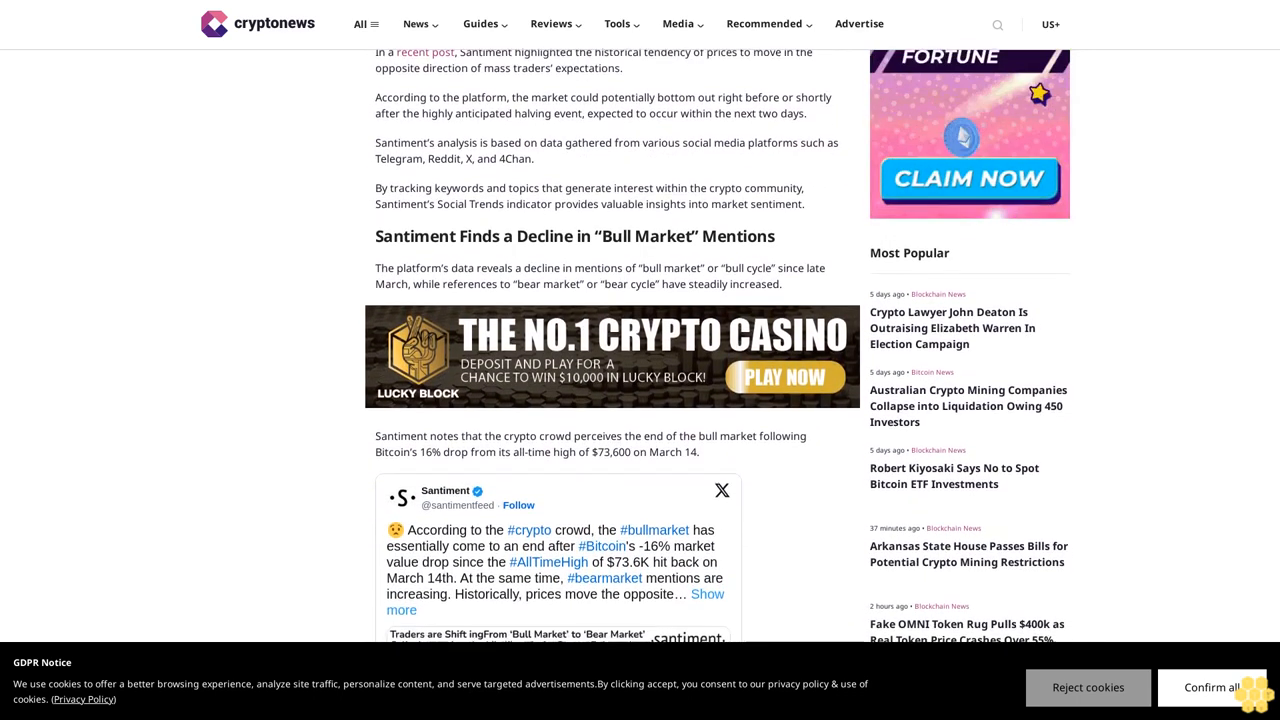
{"action": "scroll", "scroll_direction": "down", "scroll_amount": 3}
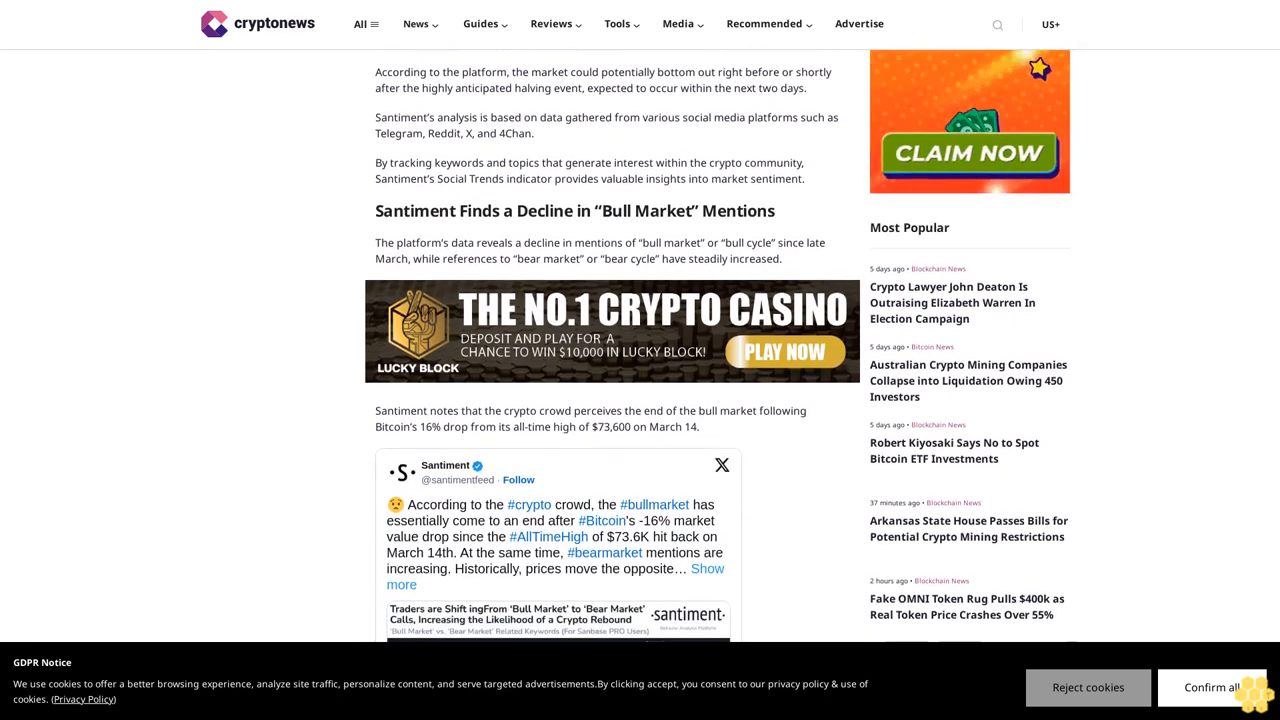
{"action": "scroll", "scroll_direction": "down", "scroll_amount": 3}
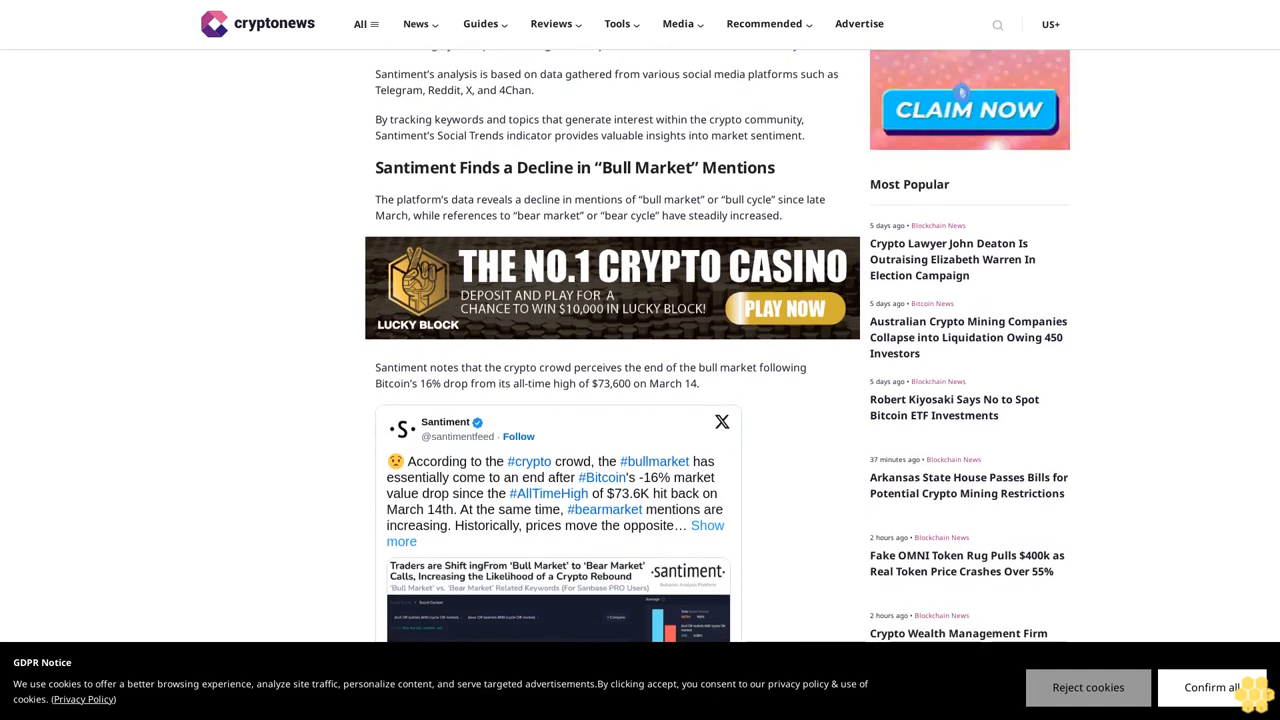
{"action": "scroll", "scroll_direction": "down", "scroll_amount": 3}
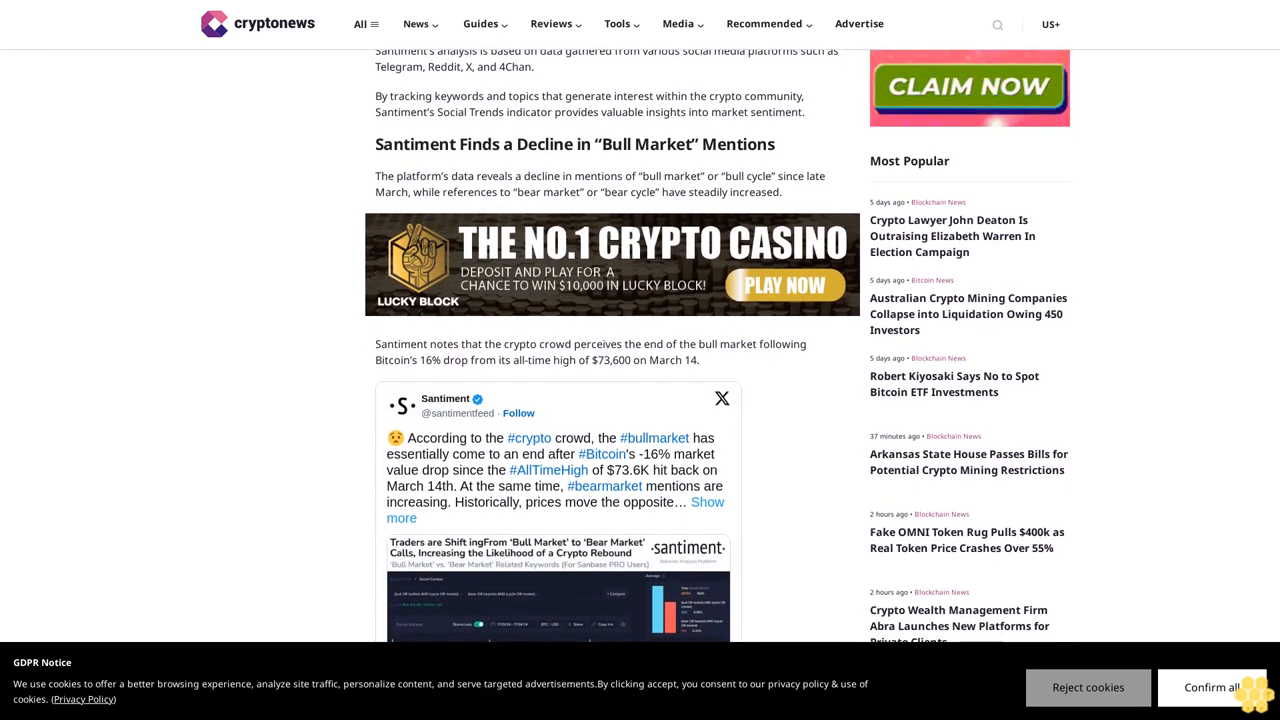
{"action": "scroll", "scroll_direction": "down", "scroll_amount": 3}
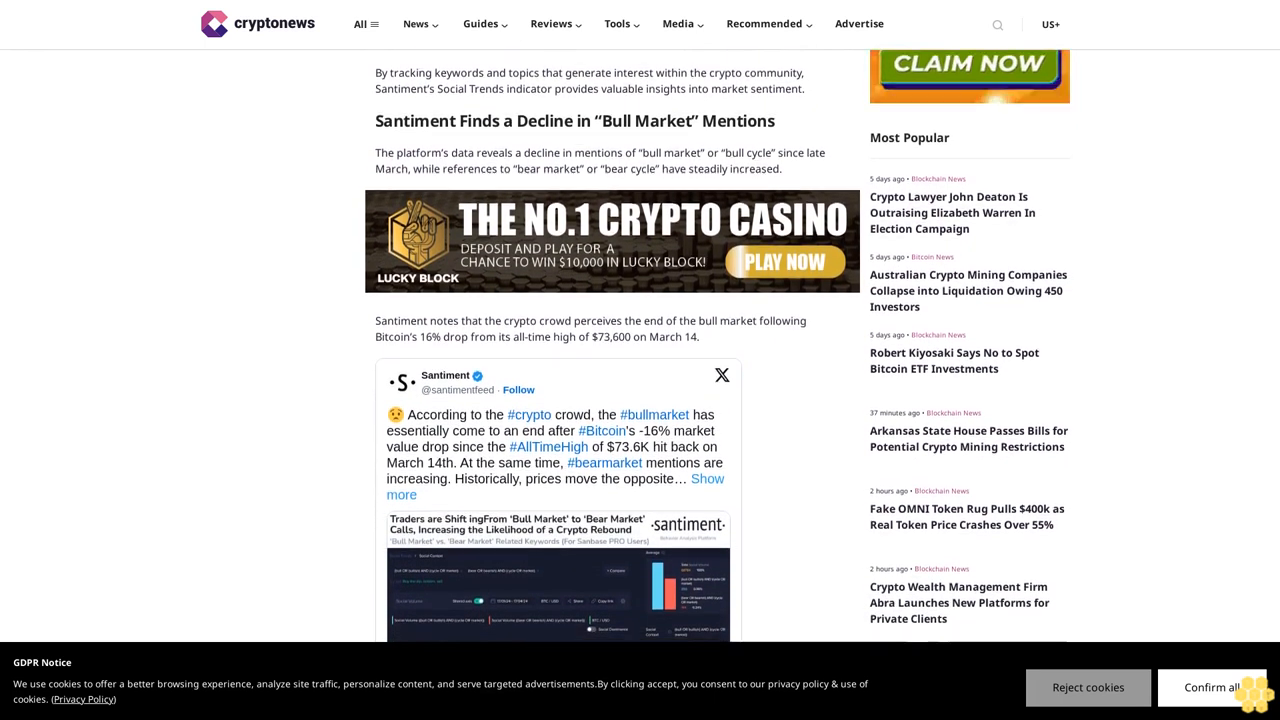
{"action": "scroll", "scroll_direction": "down", "scroll_amount": 3}
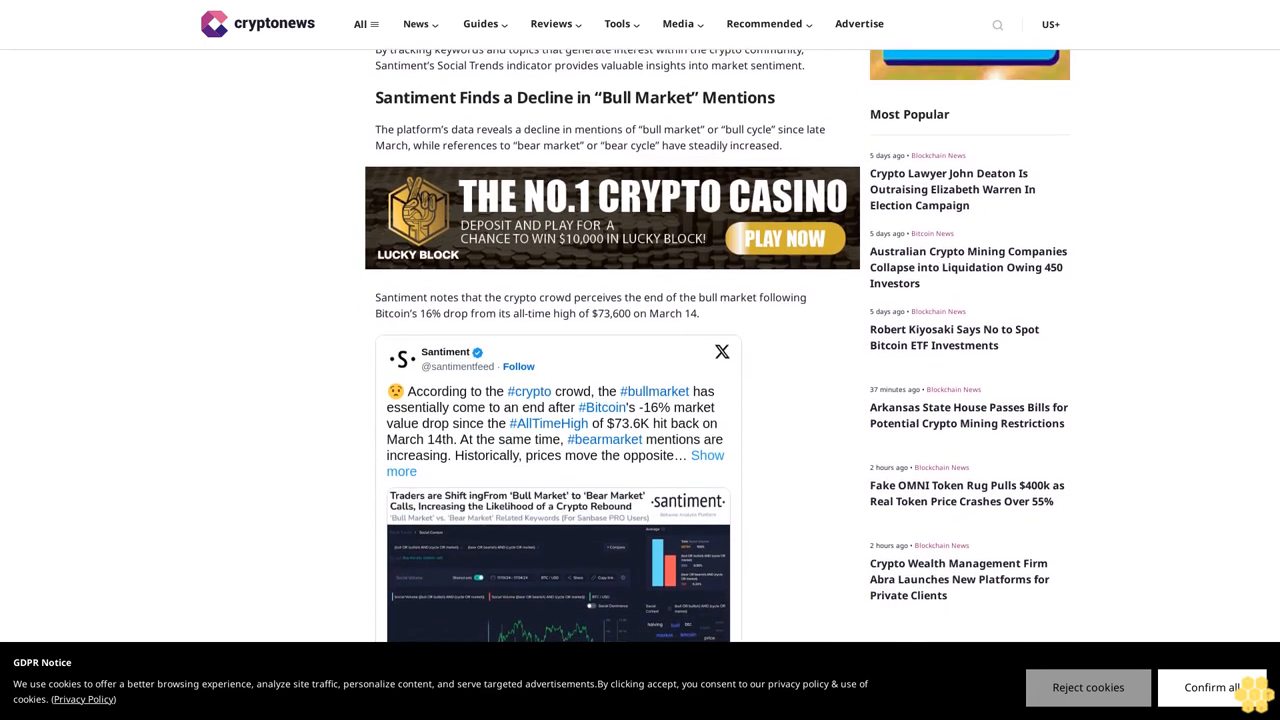
{"action": "scroll", "scroll_direction": "down", "scroll_amount": 3}
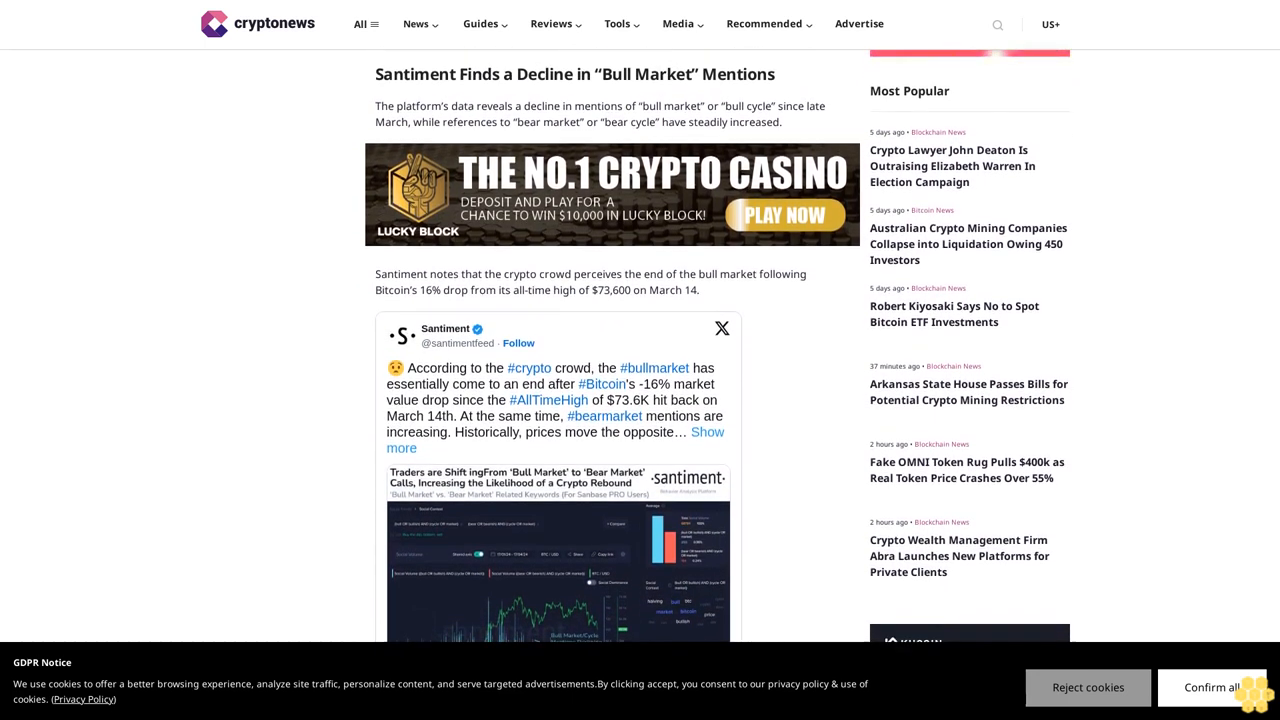
{"action": "scroll", "scroll_direction": "down", "scroll_amount": 3}
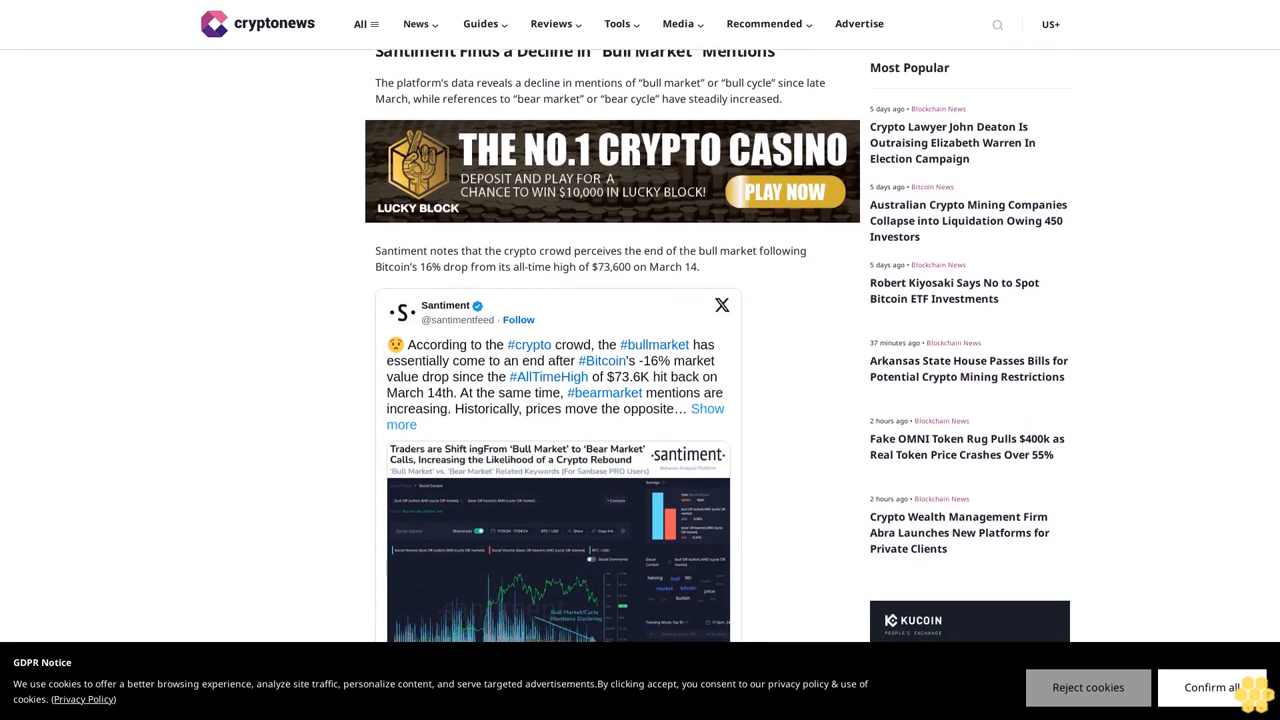
{"action": "scroll", "scroll_direction": "down", "scroll_amount": 3}
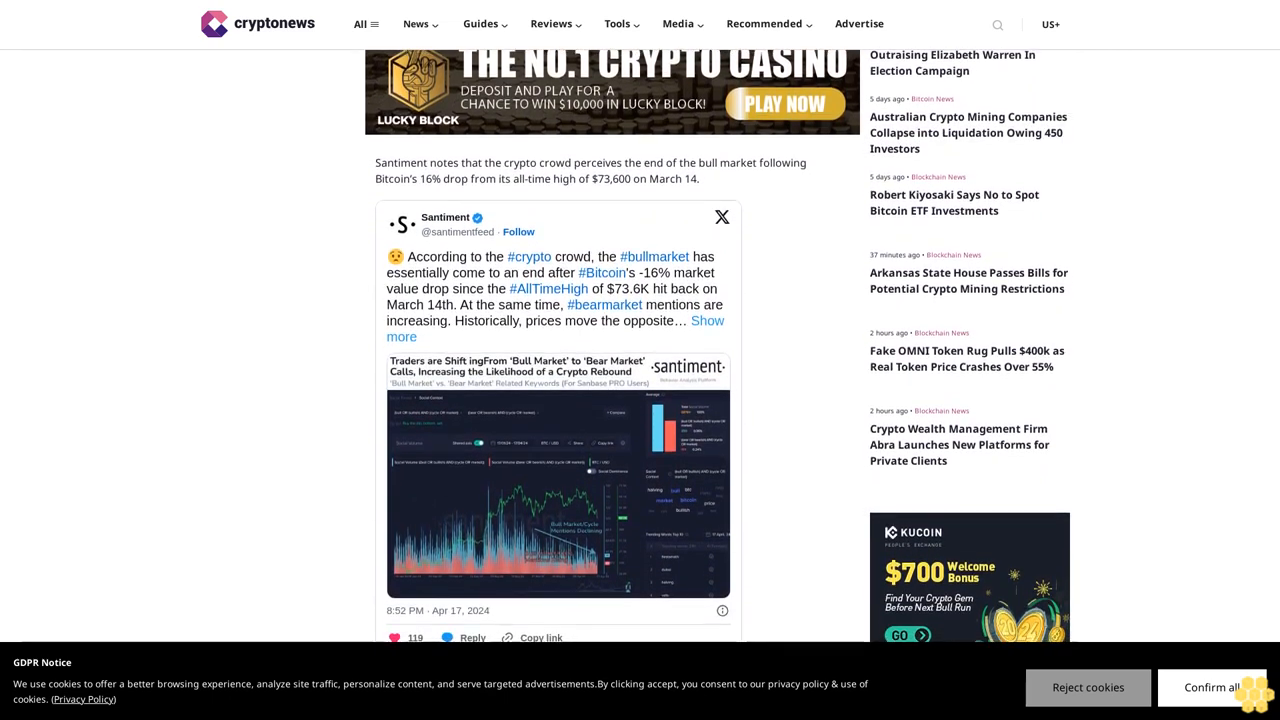
{"action": "scroll", "scroll_direction": "down", "scroll_amount": 3}
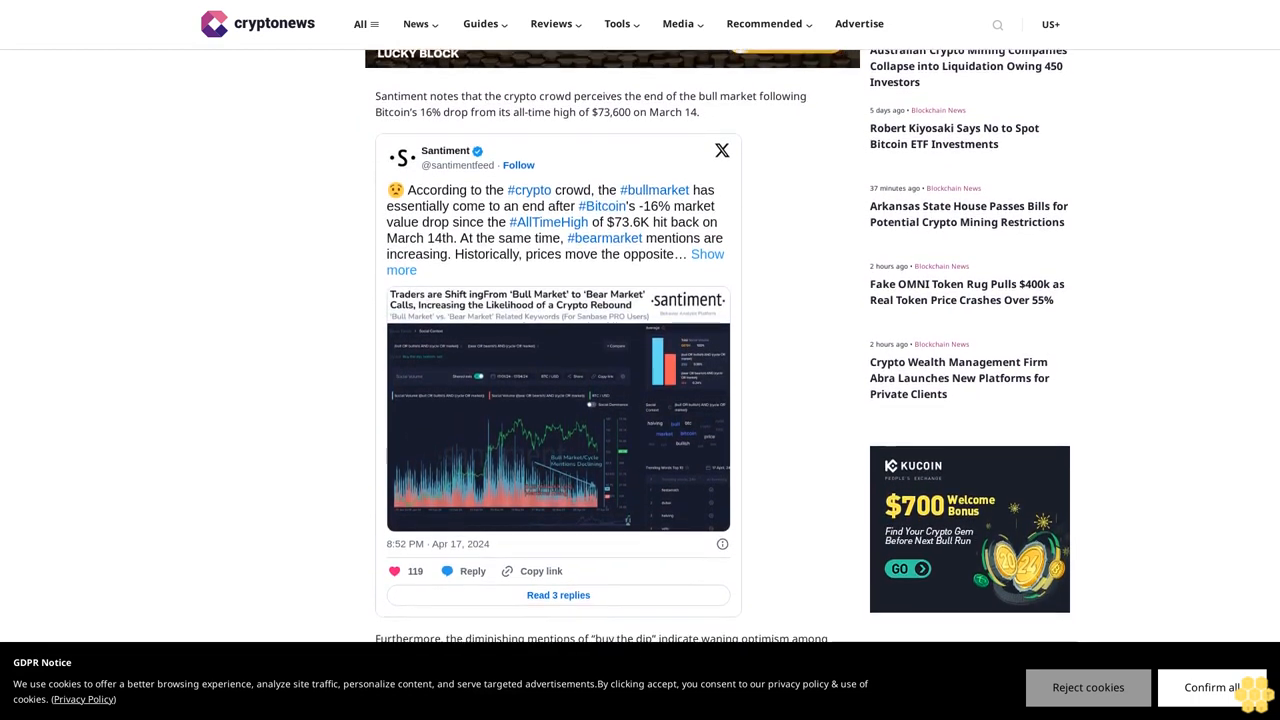
{"action": "scroll", "scroll_direction": "down", "scroll_amount": 3}
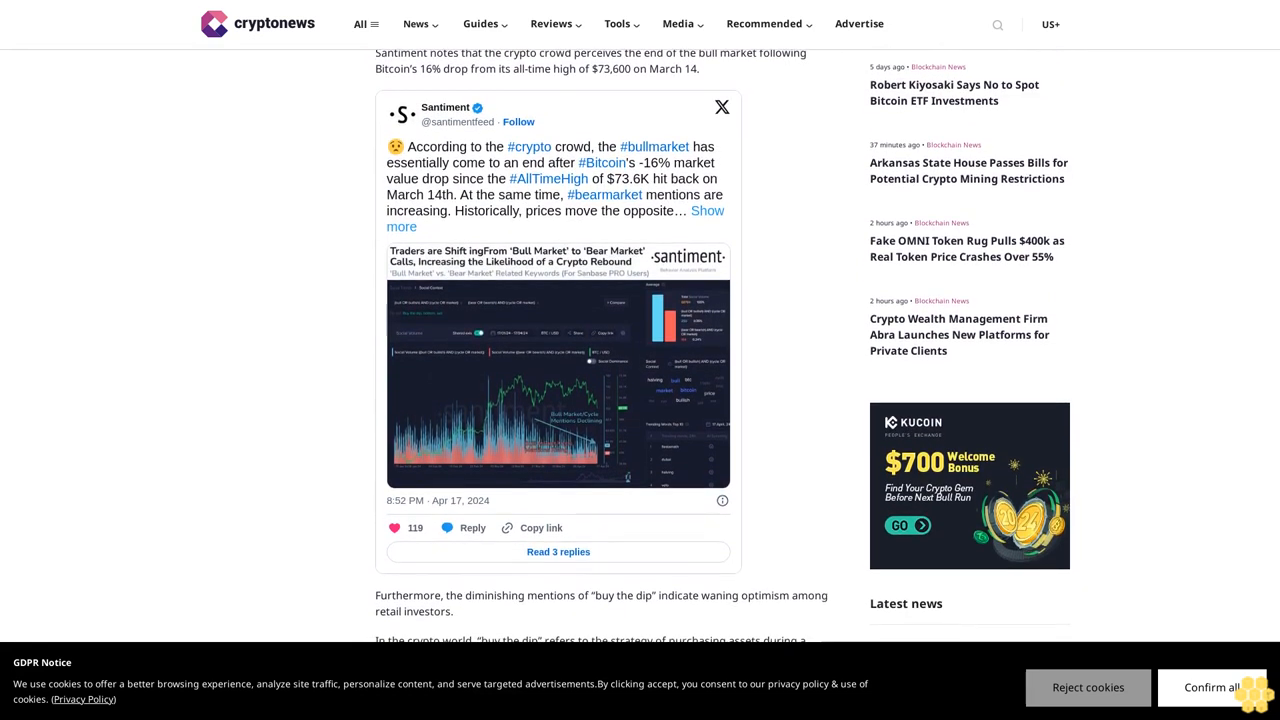
{"action": "scroll", "scroll_direction": "down", "scroll_amount": 3}
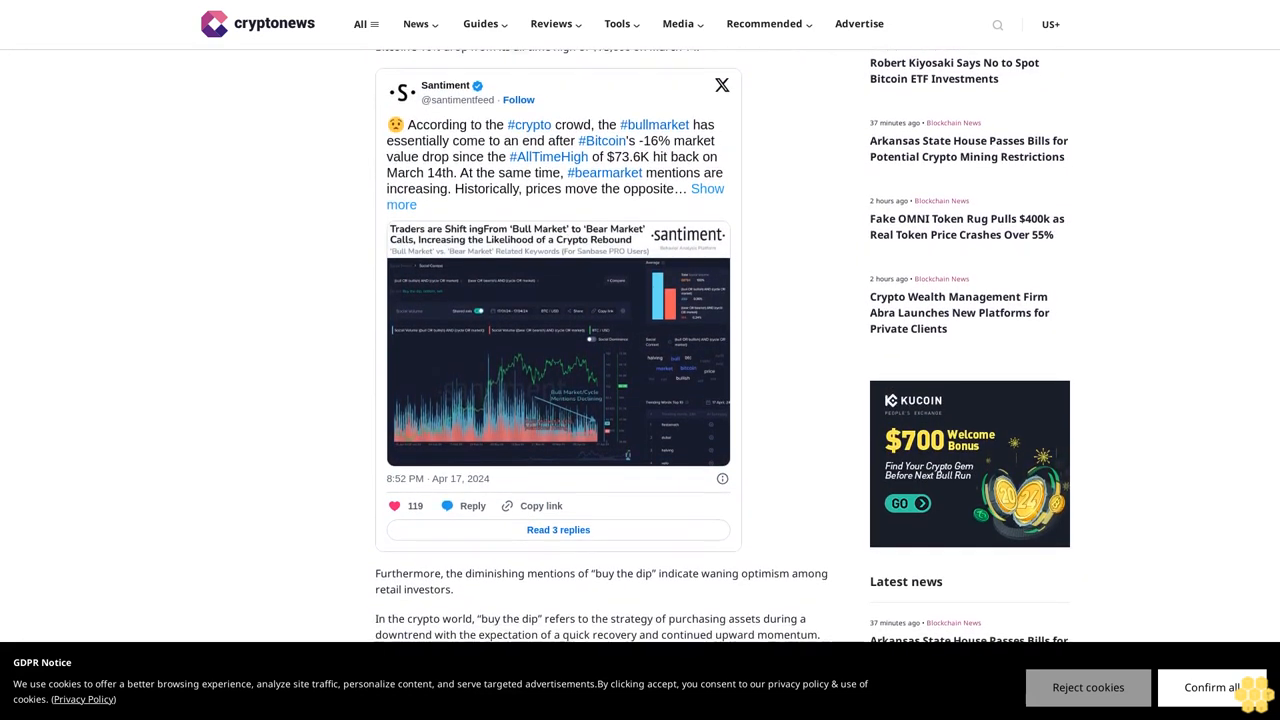
{"action": "scroll", "scroll_direction": "down", "scroll_amount": 3}
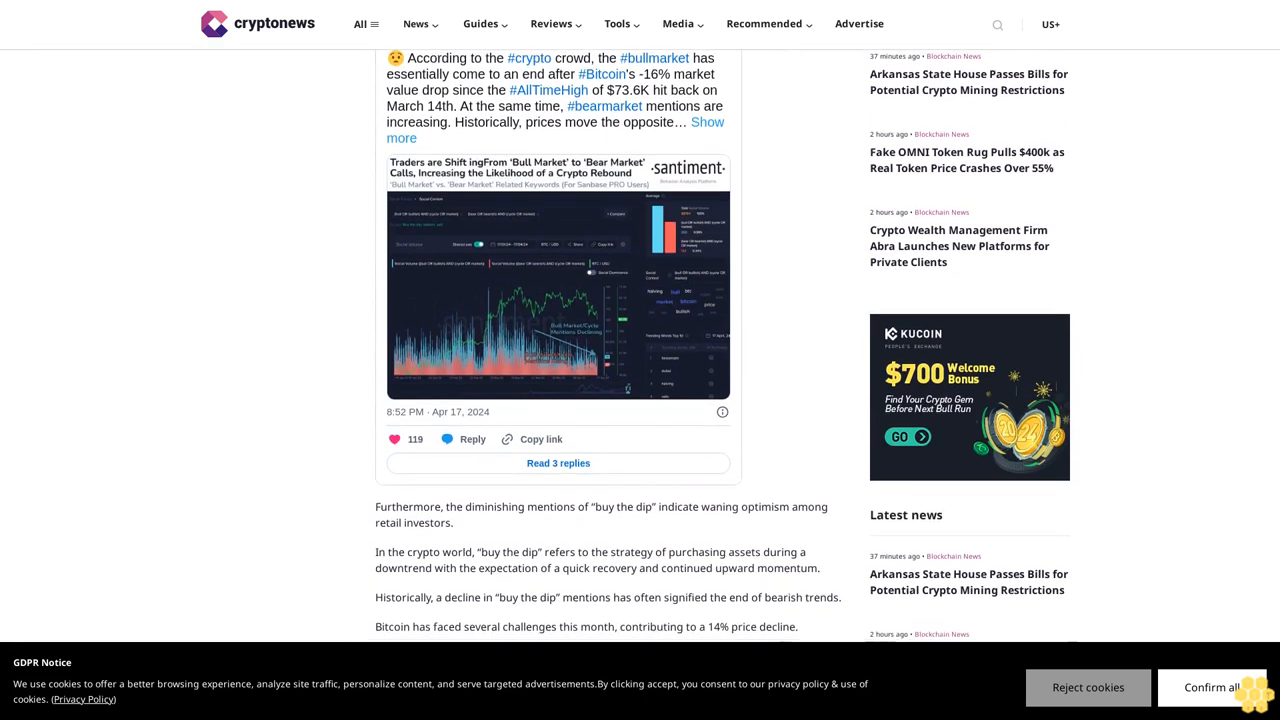
{"action": "scroll", "scroll_direction": "down", "scroll_amount": 3}
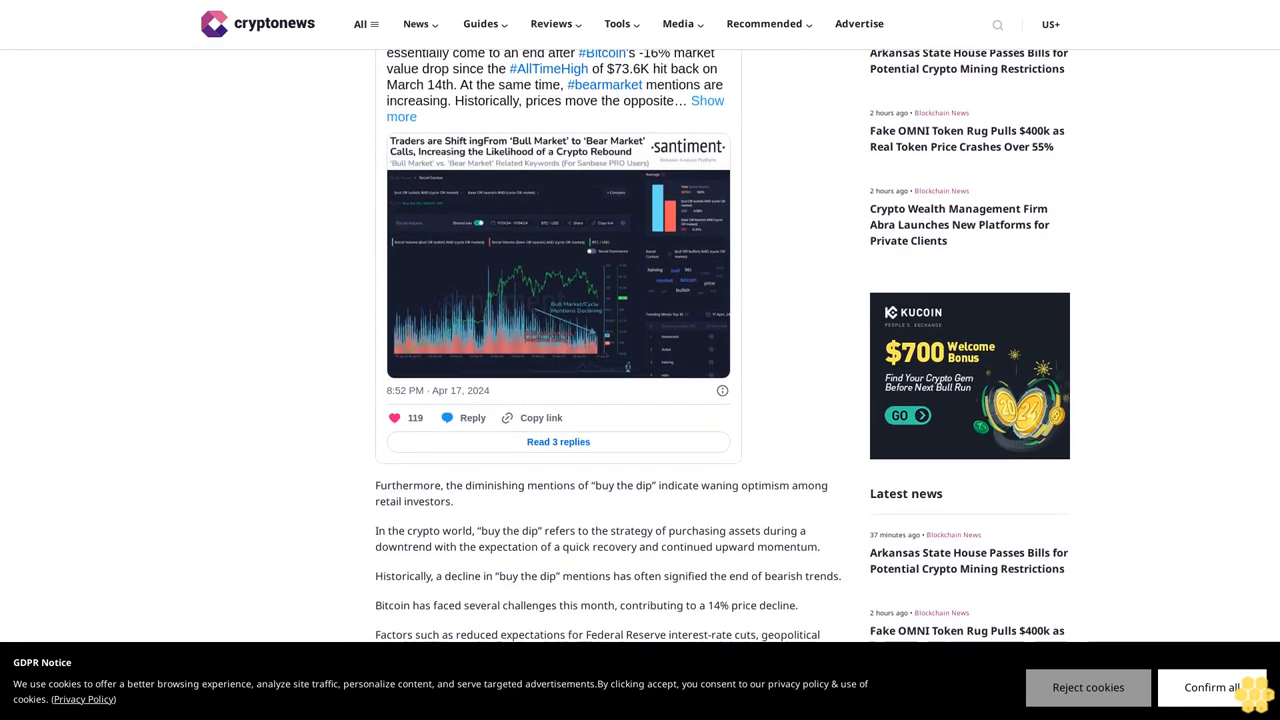
{"action": "scroll", "scroll_direction": "down", "scroll_amount": 3}
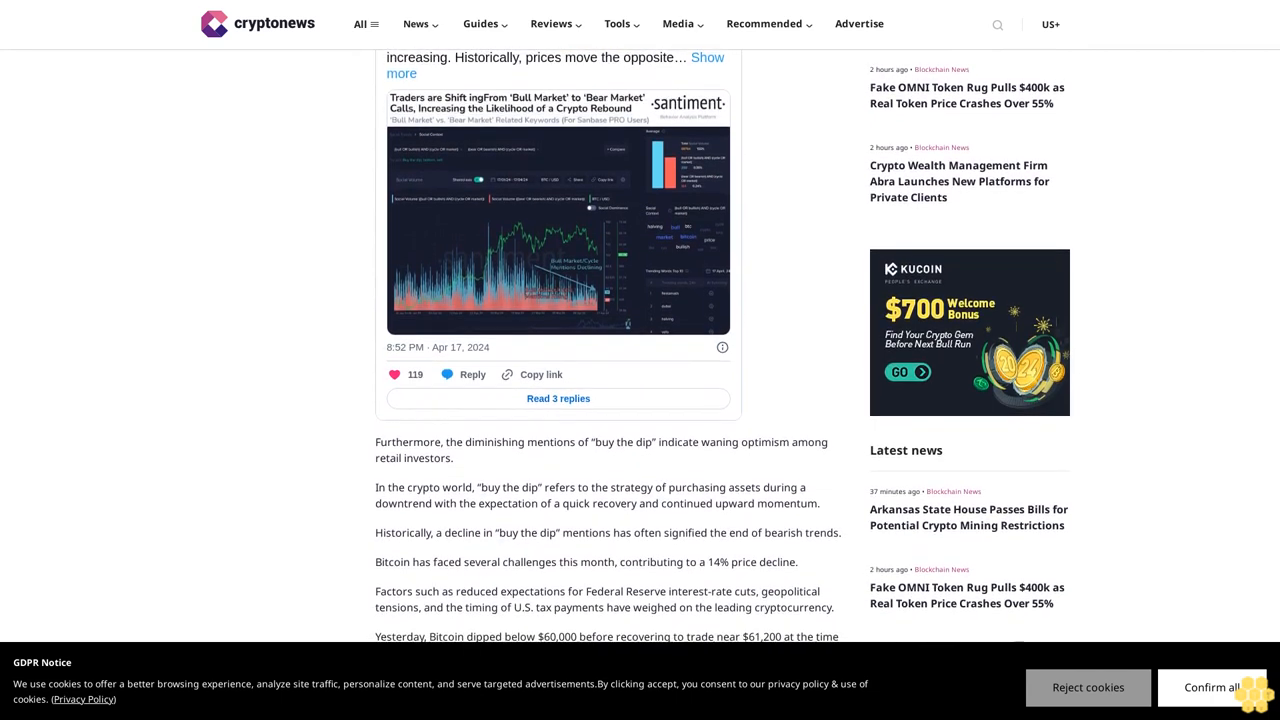
{"action": "scroll", "scroll_direction": "down", "scroll_amount": 3}
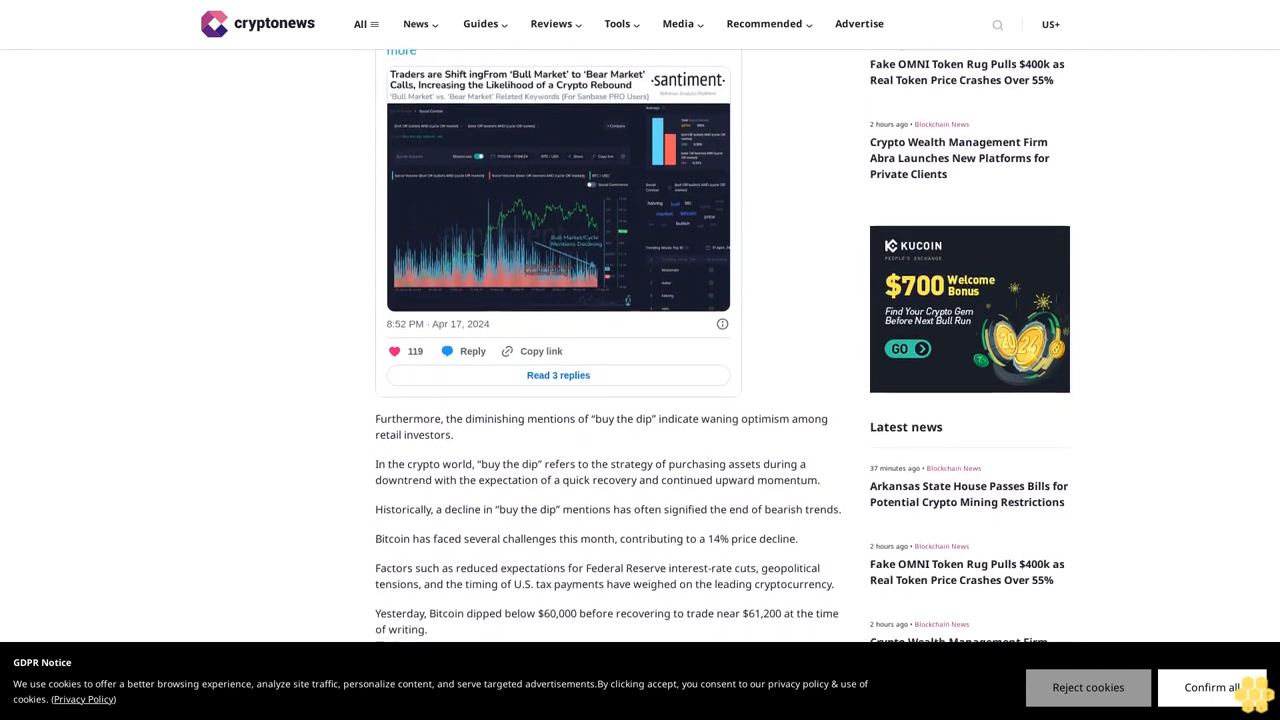
{"action": "scroll", "scroll_direction": "down", "scroll_amount": 3}
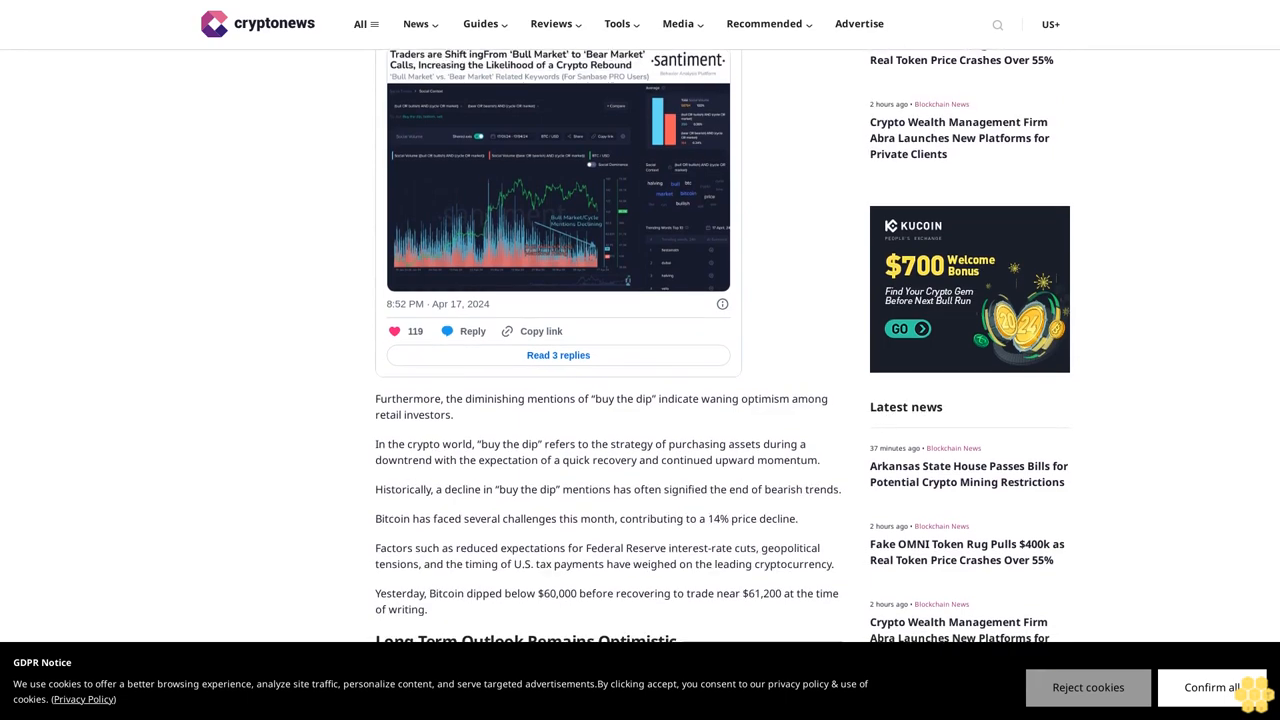
{"action": "scroll", "scroll_direction": "down", "scroll_amount": 3}
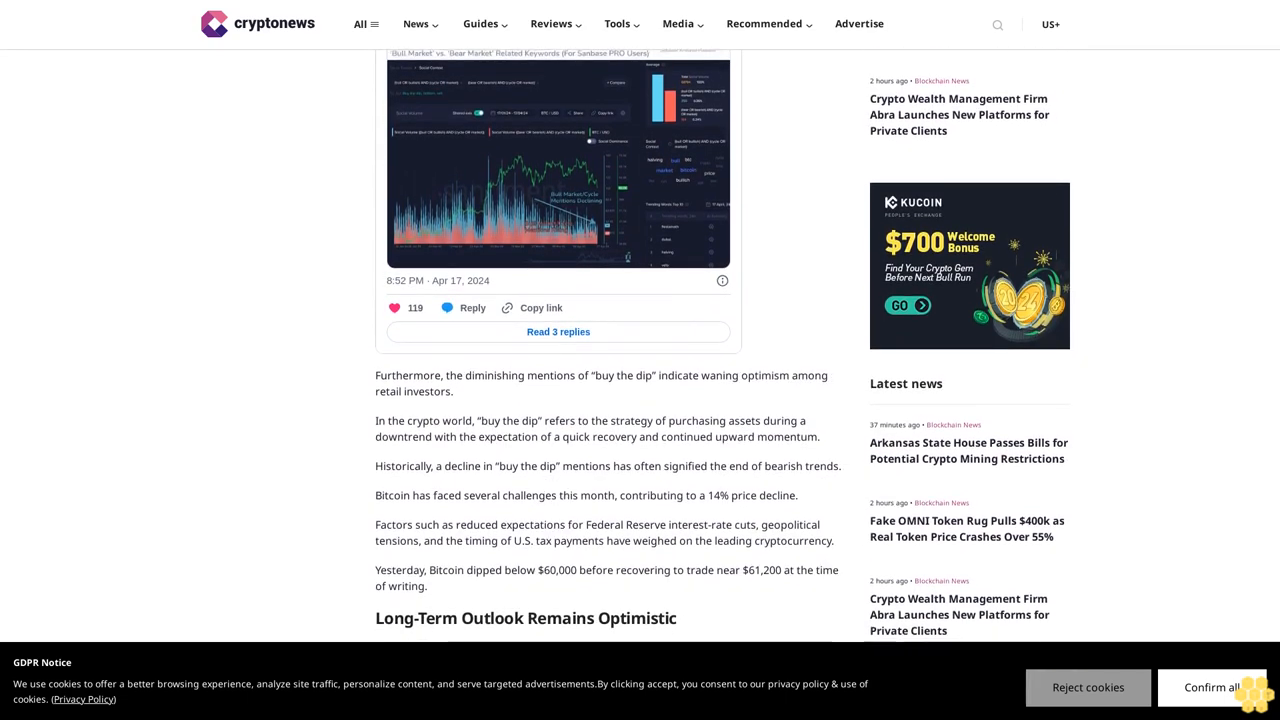
{"action": "scroll", "scroll_direction": "down", "scroll_amount": 3}
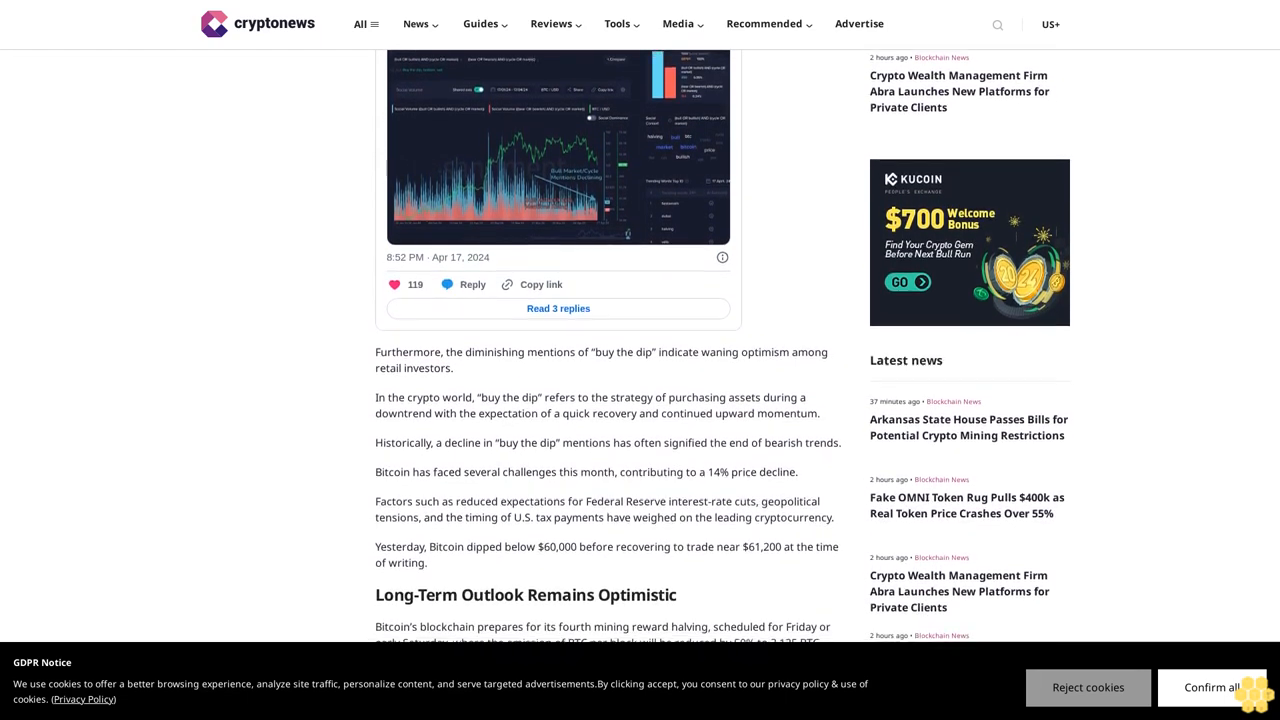
{"action": "scroll", "scroll_direction": "down", "scroll_amount": 3}
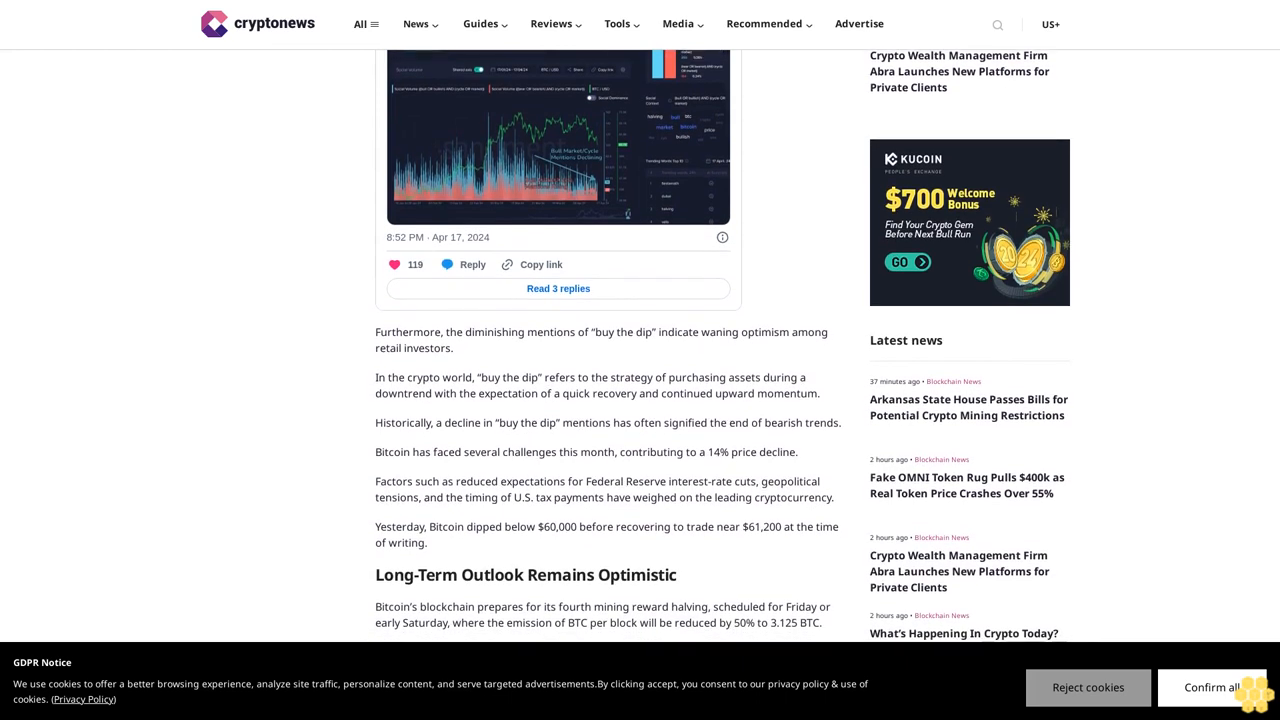
{"action": "scroll", "scroll_direction": "down", "scroll_amount": 3}
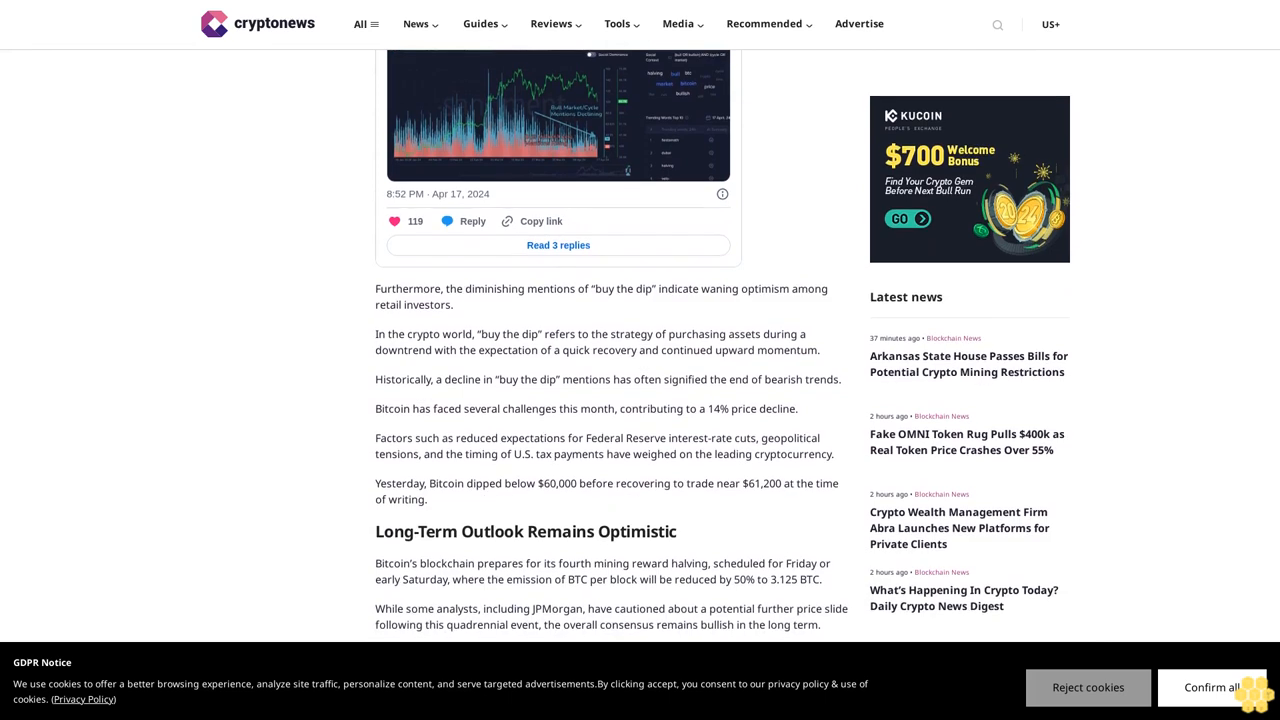
{"action": "scroll", "scroll_direction": "down", "scroll_amount": 3}
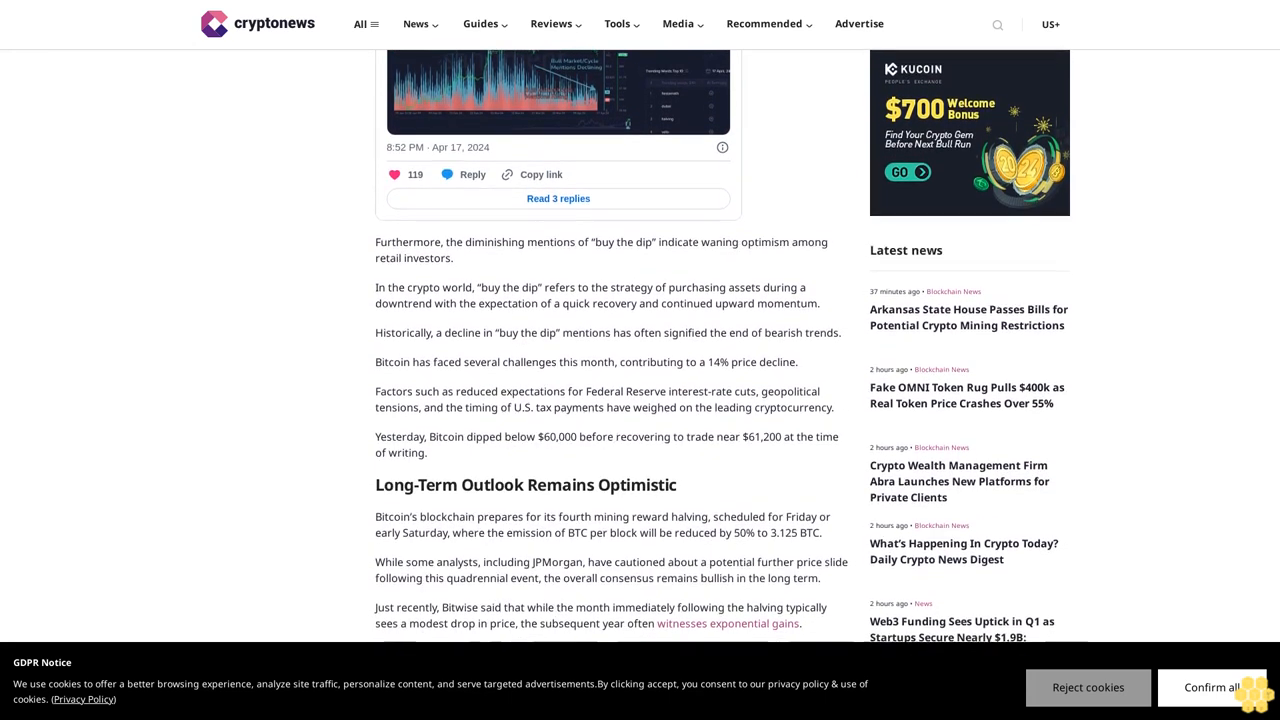
{"action": "scroll", "scroll_direction": "down", "scroll_amount": 3}
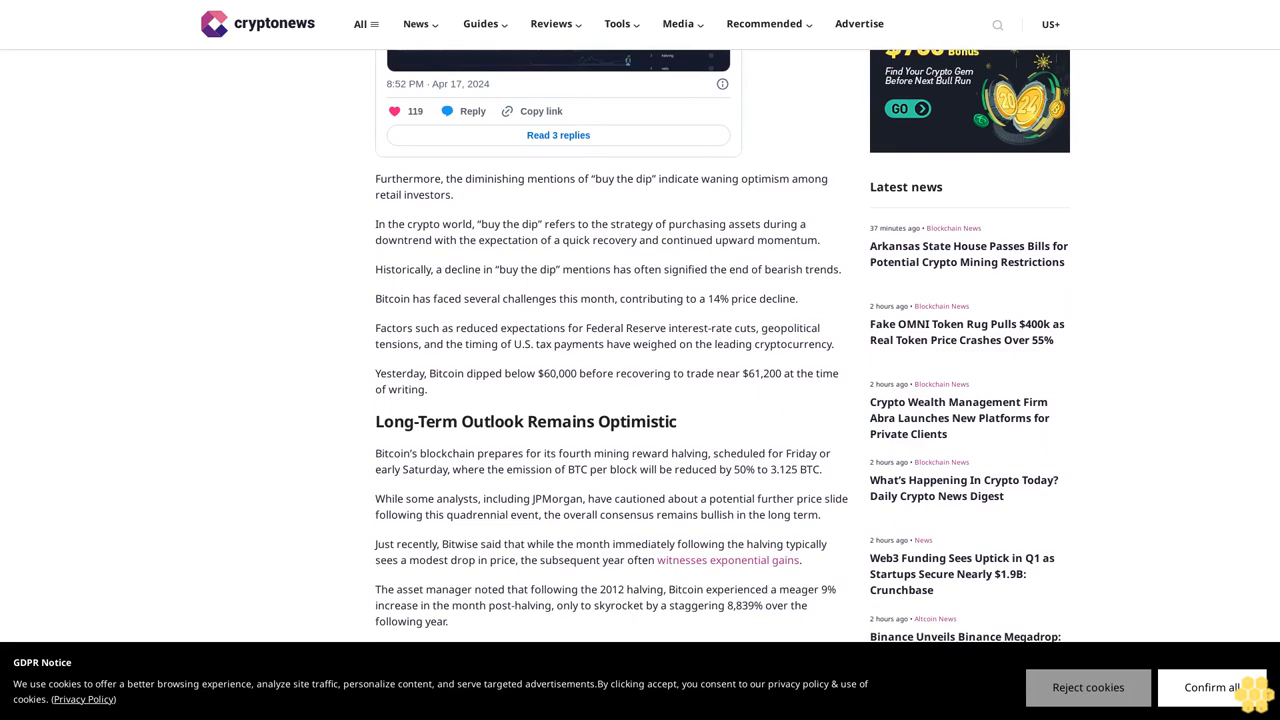
{"action": "scroll", "scroll_direction": "down", "scroll_amount": 3}
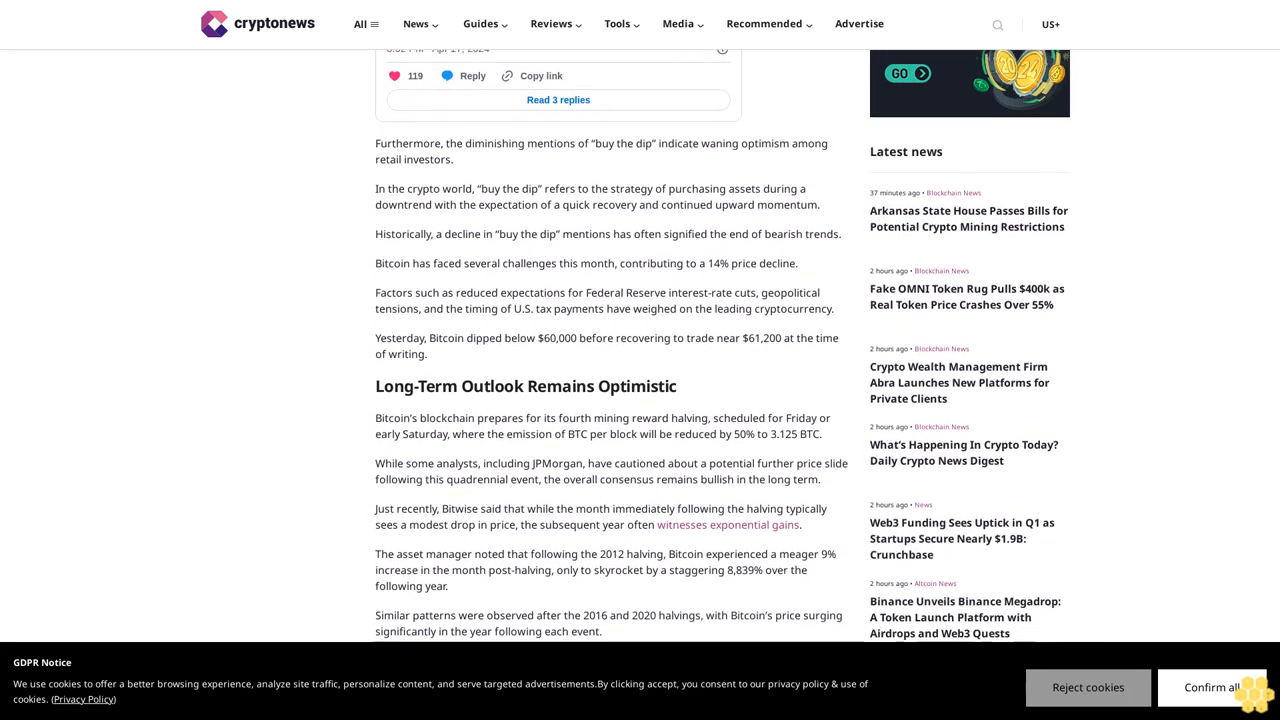
{"action": "scroll", "scroll_direction": "down", "scroll_amount": 3}
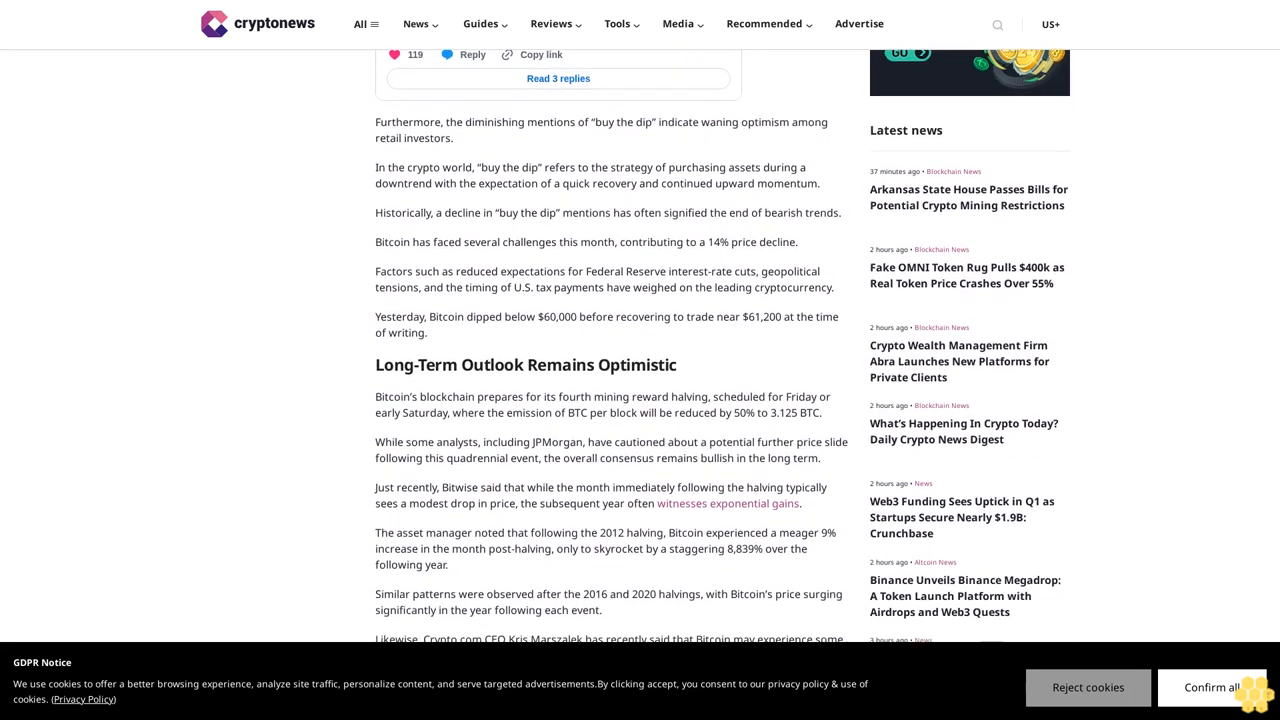
{"action": "scroll", "scroll_direction": "down", "scroll_amount": 3}
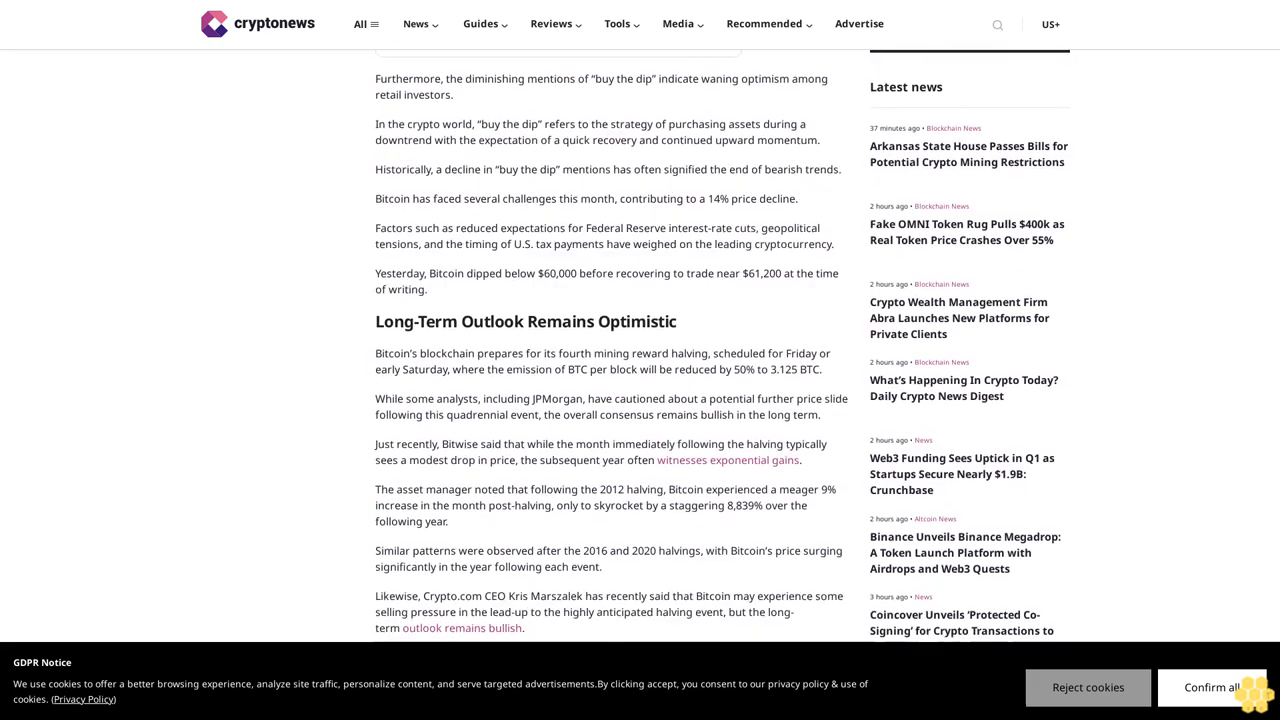
{"action": "scroll", "scroll_direction": "down", "scroll_amount": 3}
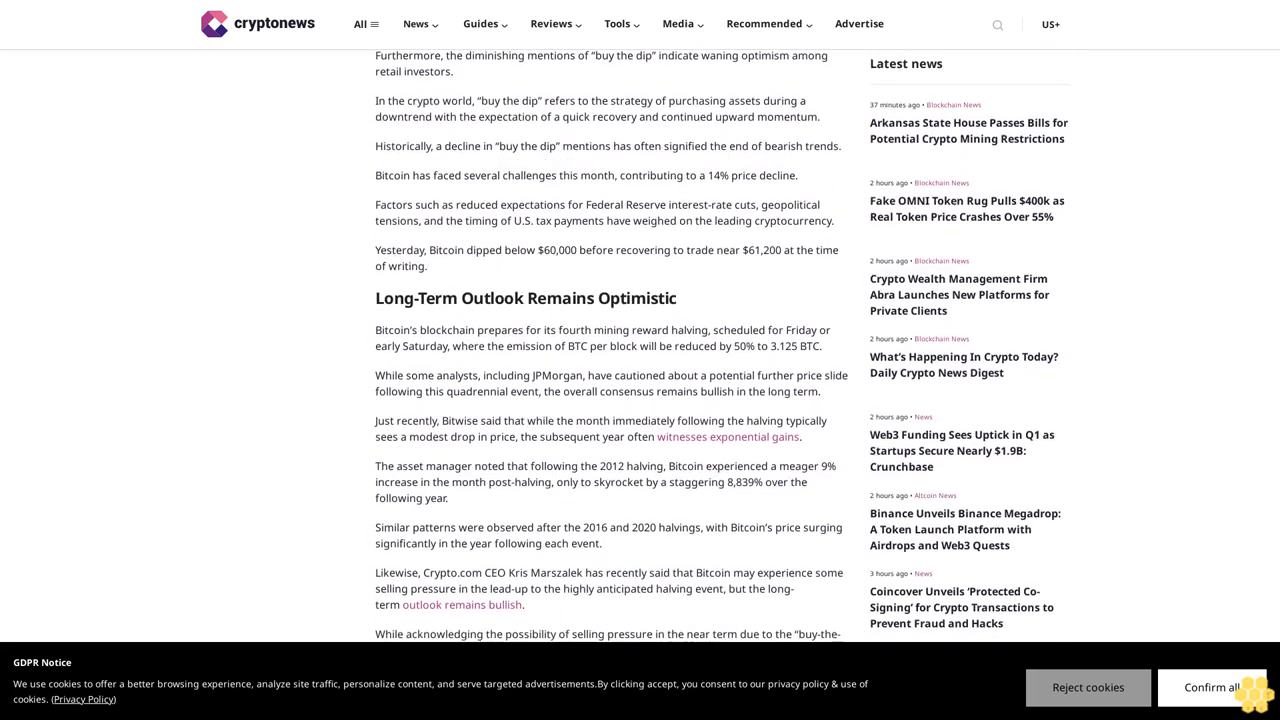
{"action": "scroll", "scroll_direction": "down", "scroll_amount": 3}
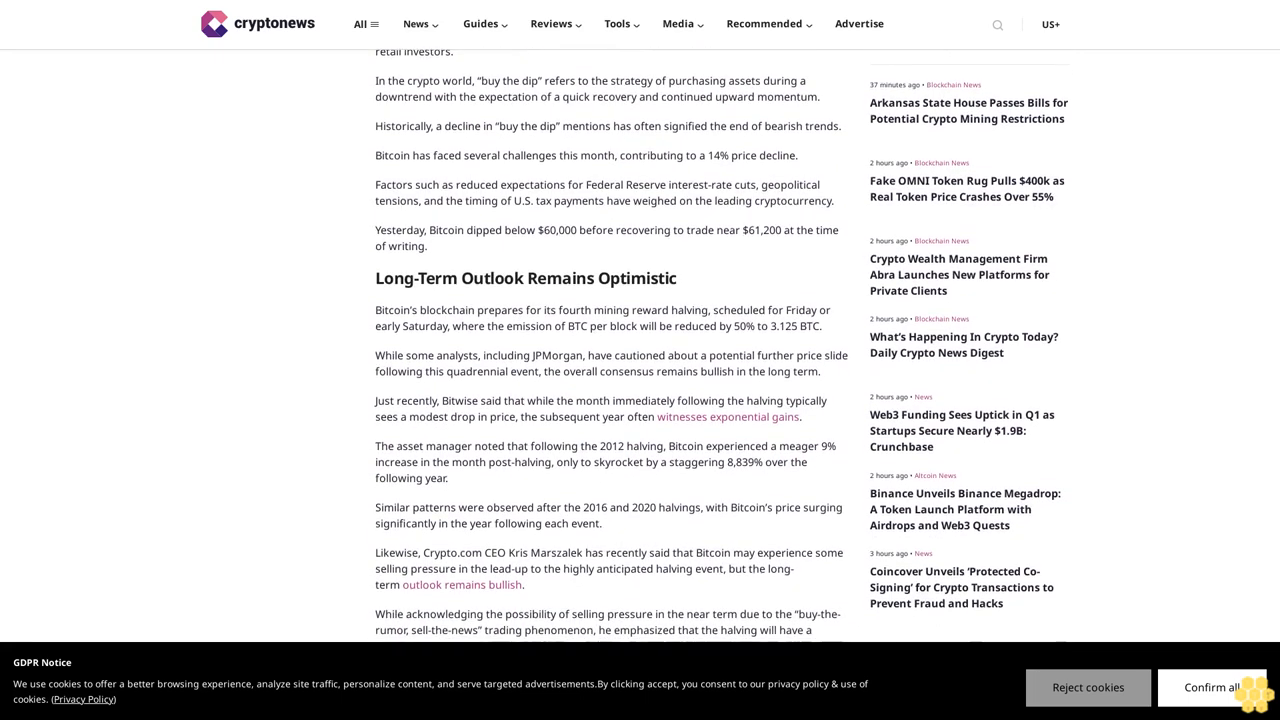
{"action": "scroll", "scroll_direction": "up", "scroll_amount": 3}
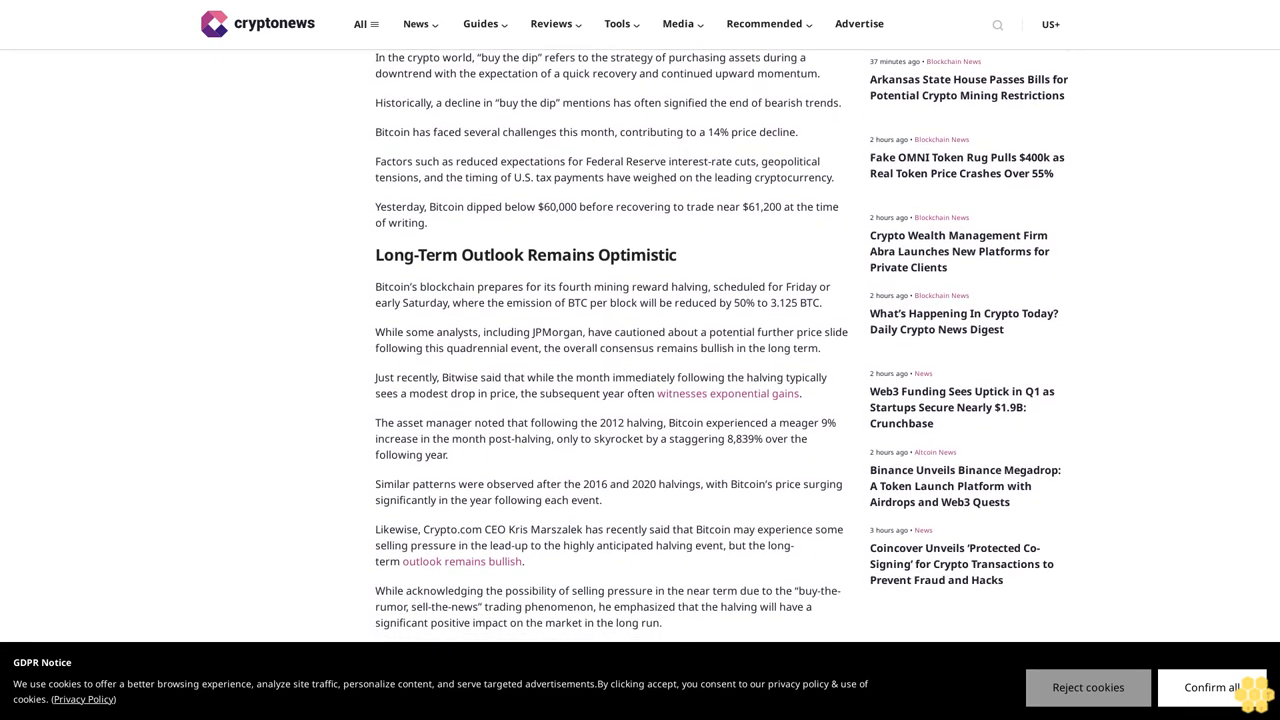
{"action": "scroll", "scroll_direction": "down", "scroll_amount": 3}
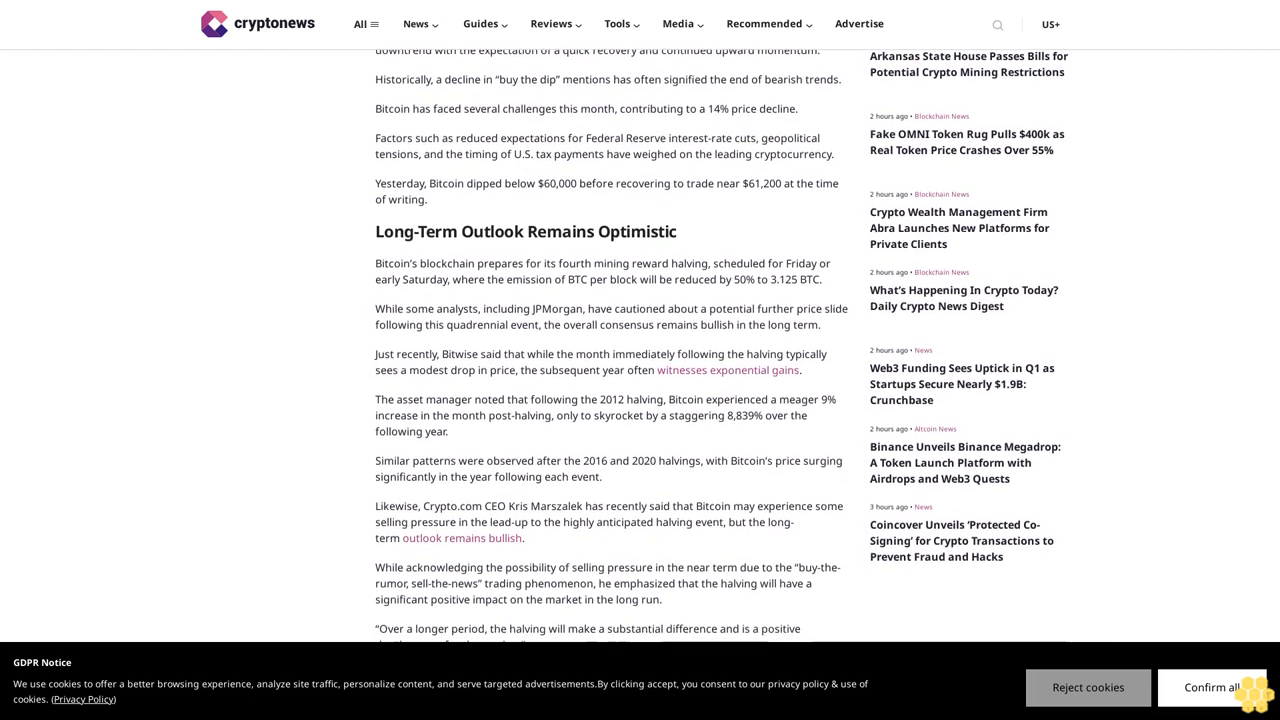
{"action": "scroll", "scroll_direction": "down", "scroll_amount": 3}
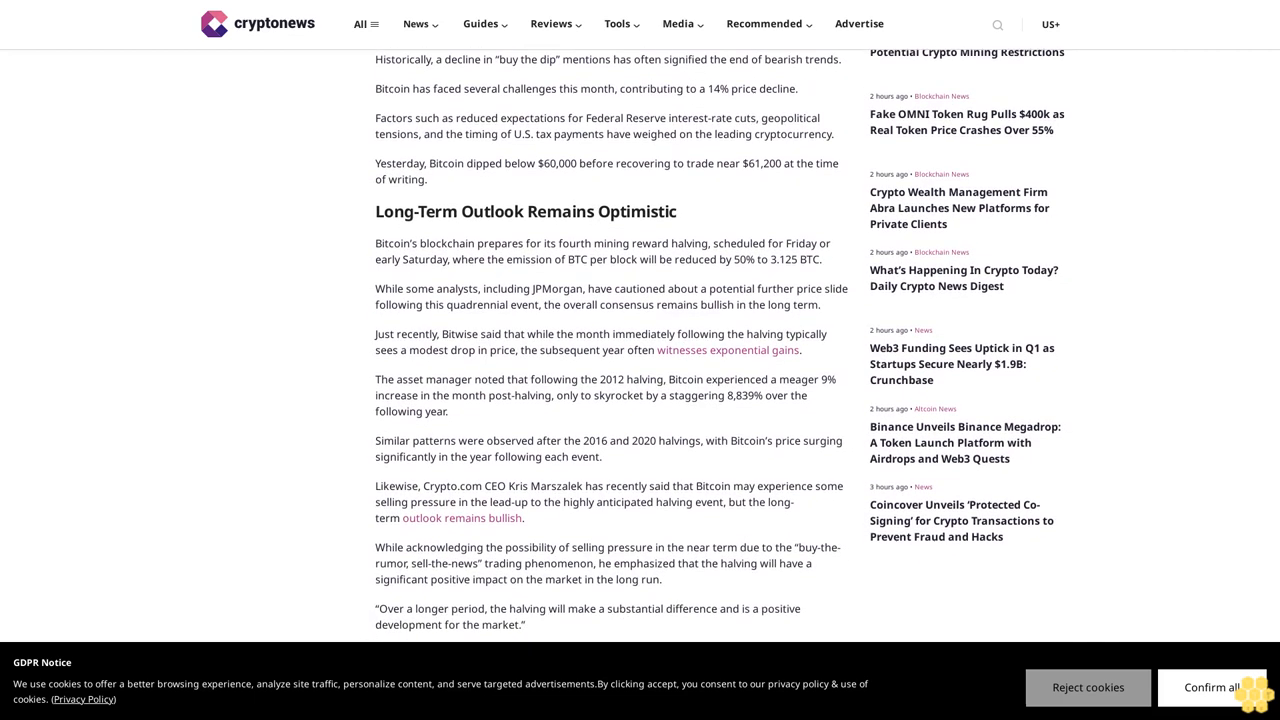
{"action": "scroll", "scroll_direction": "down", "scroll_amount": 3}
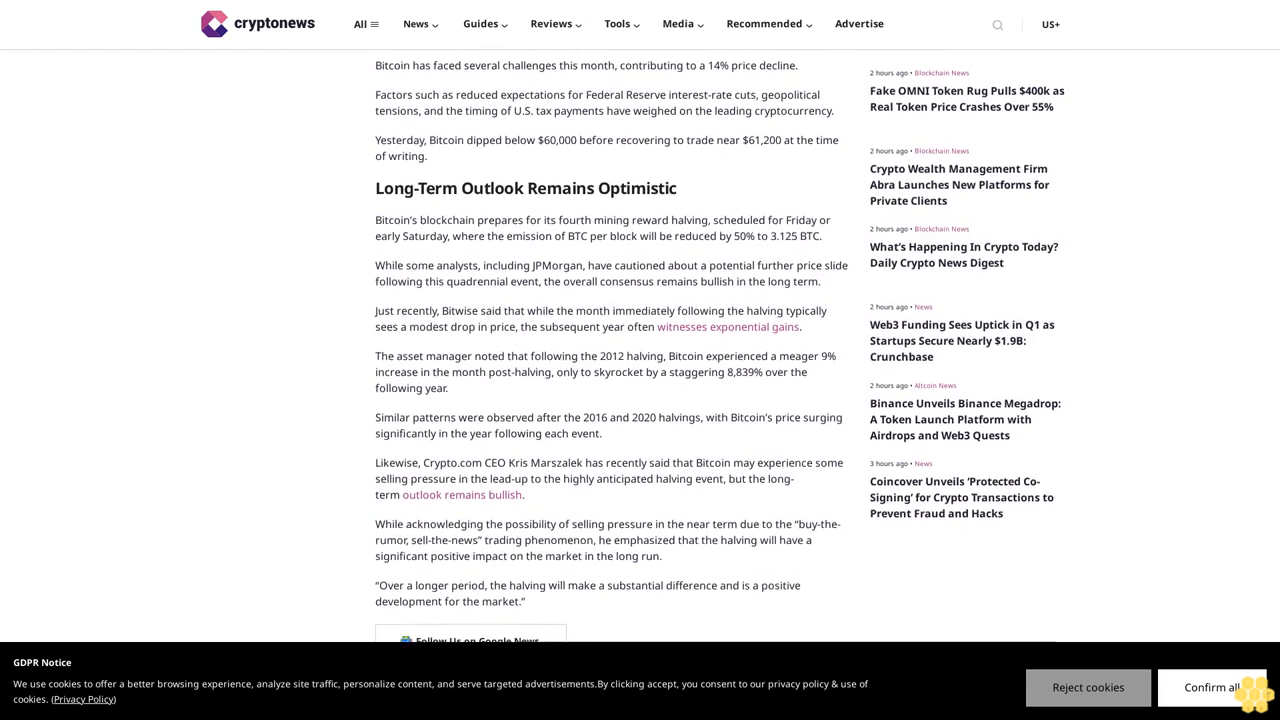
{"action": "scroll", "scroll_direction": "down", "scroll_amount": 3}
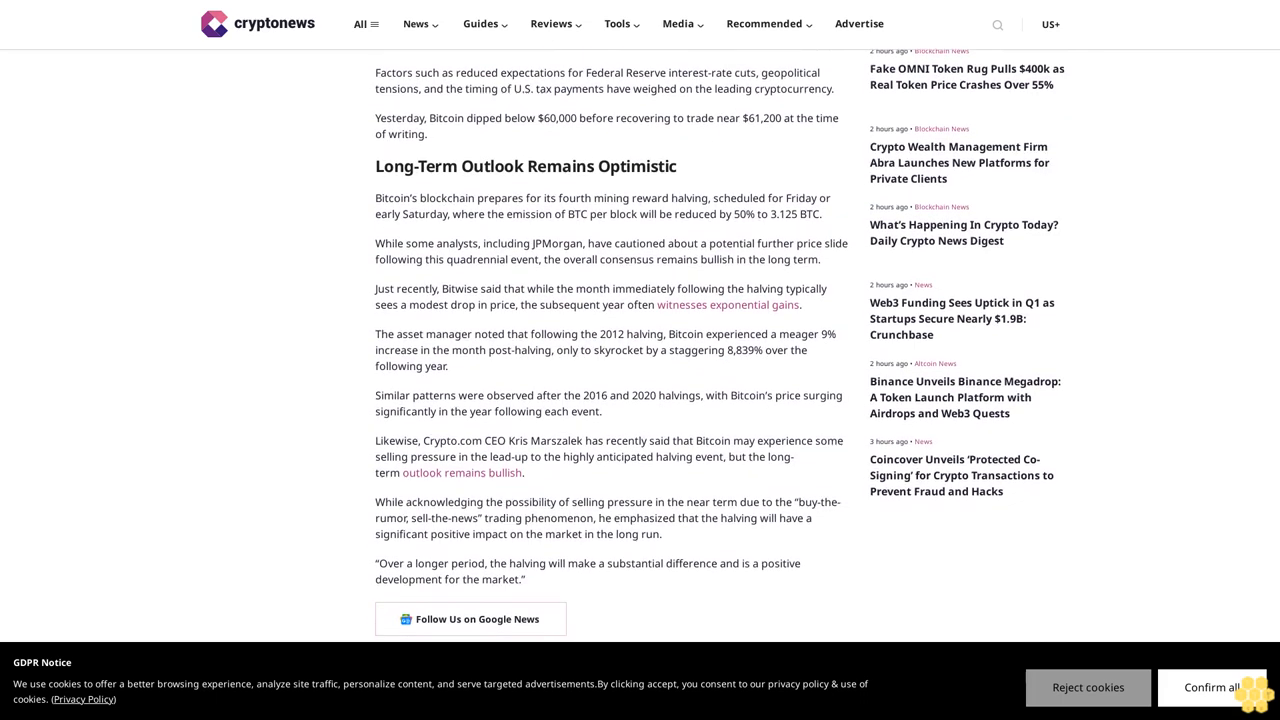